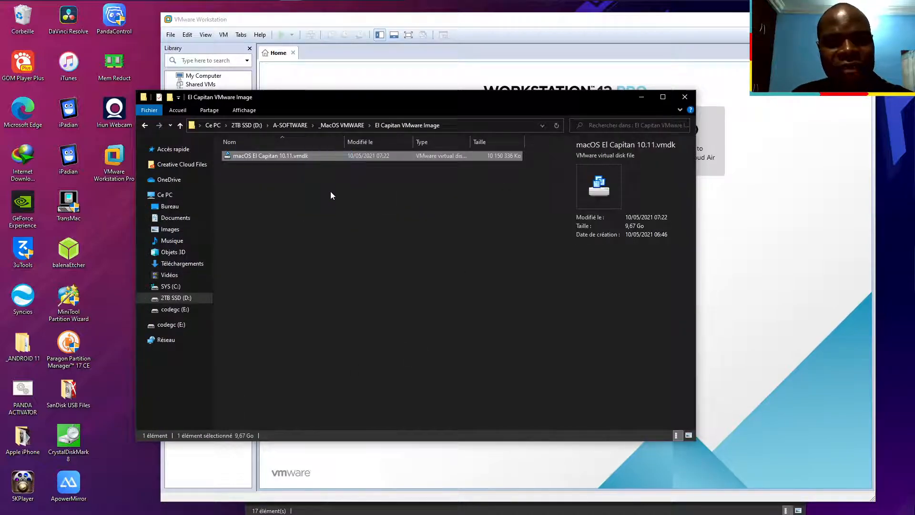
- Deselect the El Capitan .vmdk and switch to the VMware Unlocker folder window
{"action": "left_click", "coordinate": [263, 170]}
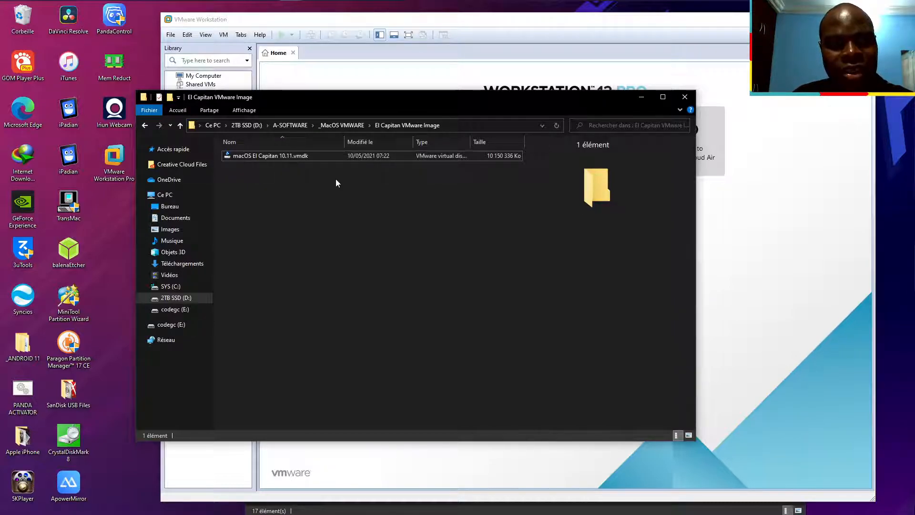
{"action": "mouse_move", "coordinate": [486, 249]}
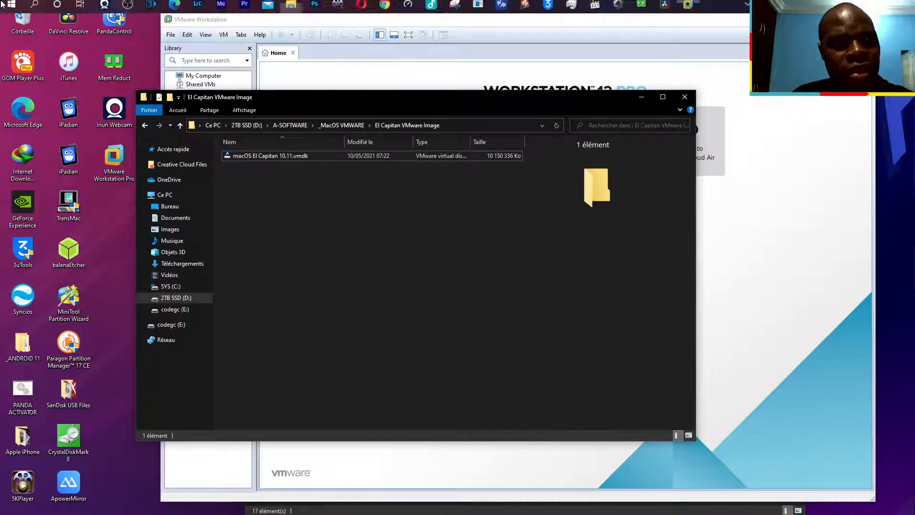
{"action": "left_click", "coordinate": [6, 9]}
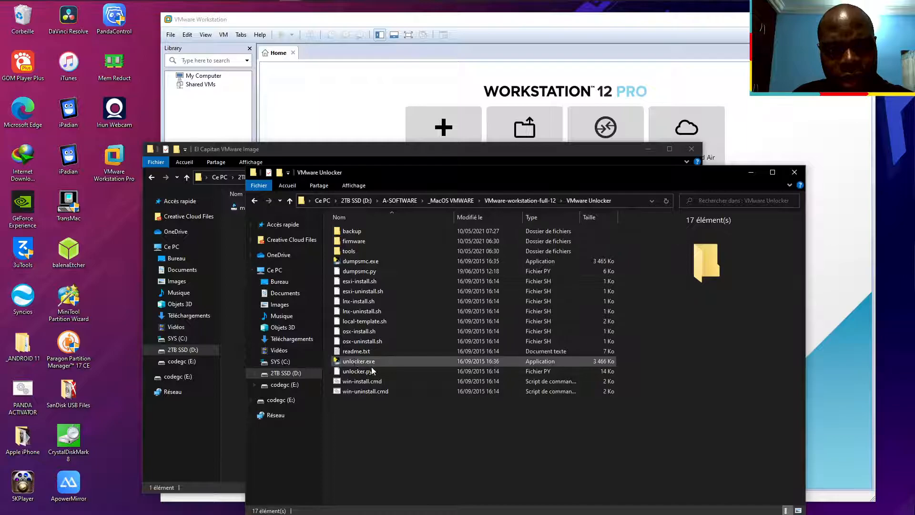
- Run the win-install.cmd unlocker script and close the Unlocker folder window
{"action": "left_click", "coordinate": [362, 382]}
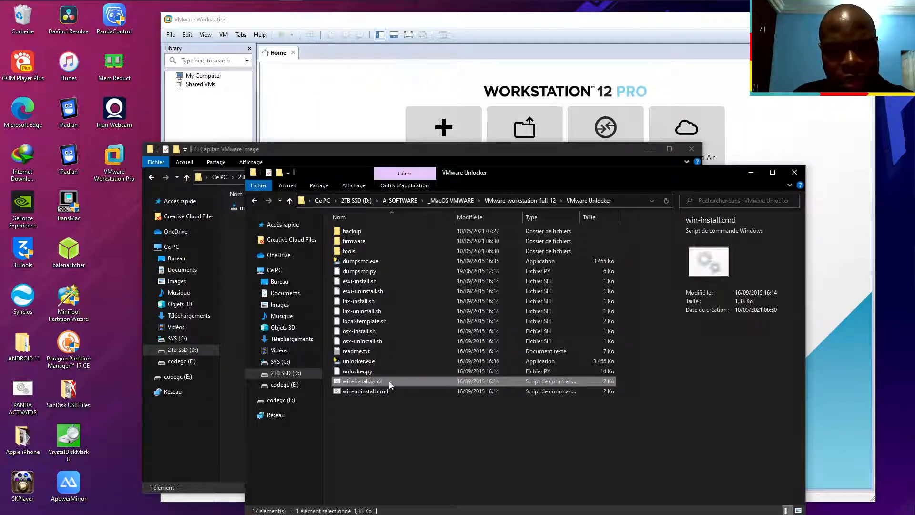
{"action": "right_click", "coordinate": [362, 381]}
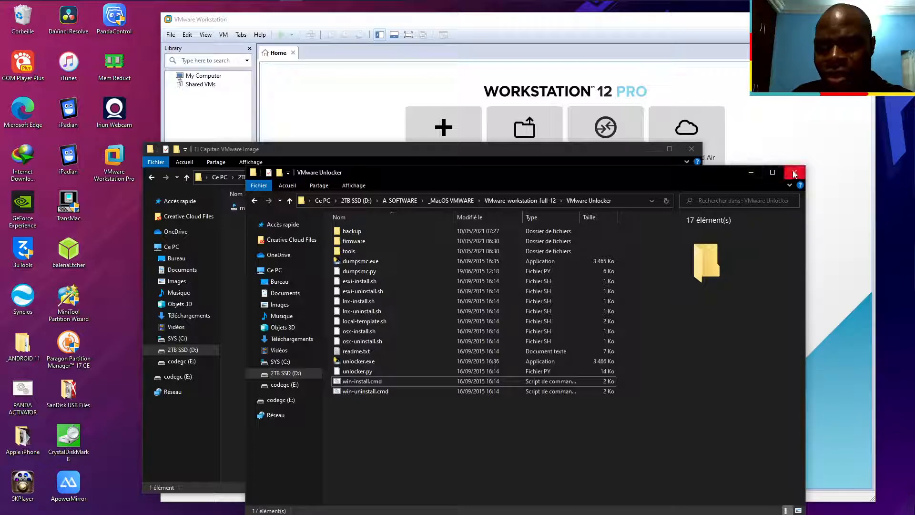
{"action": "left_click", "coordinate": [794, 173]}
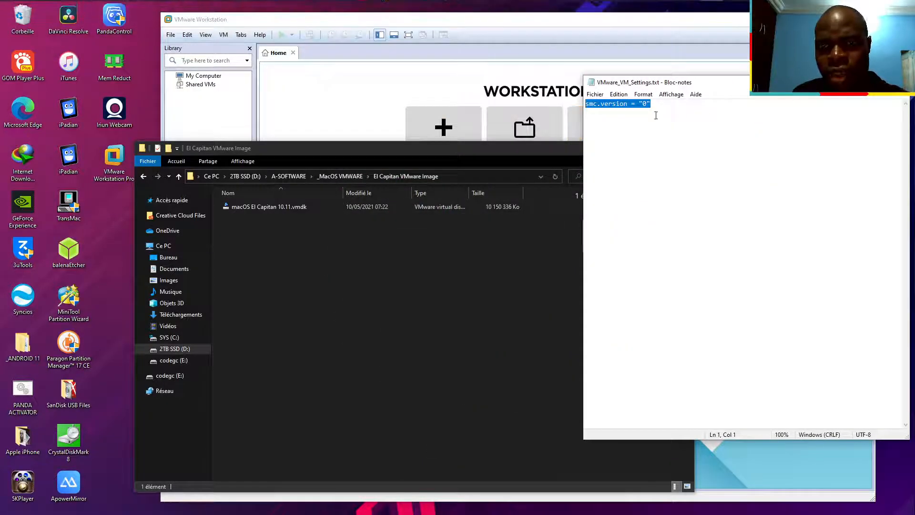
- Check the smc.version = "0" line in Notepad and bring VMware Workstation forward
{"action": "left_click", "coordinate": [656, 115]}
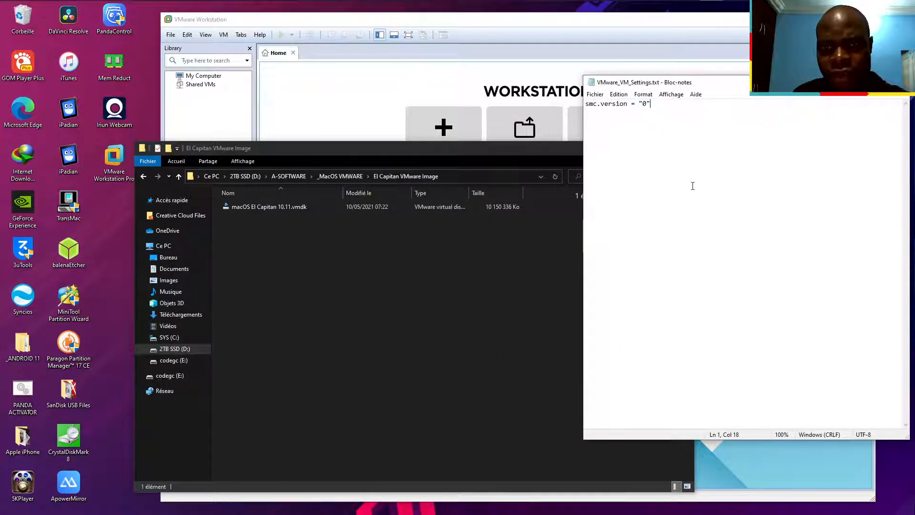
{"action": "left_click", "coordinate": [389, 148]}
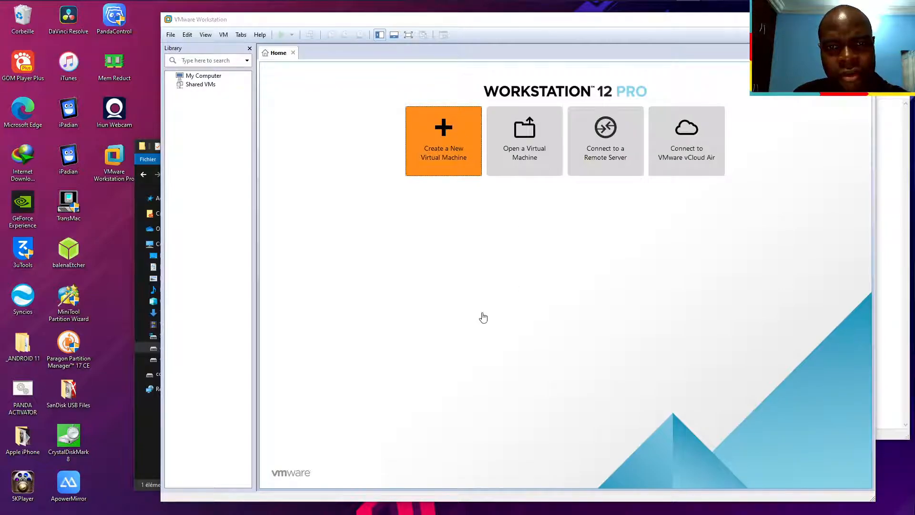
- Start a typical new virtual machine, OS installed later, with guest Apple Mac OS X version OS X 10.11
{"action": "left_click", "coordinate": [444, 141]}
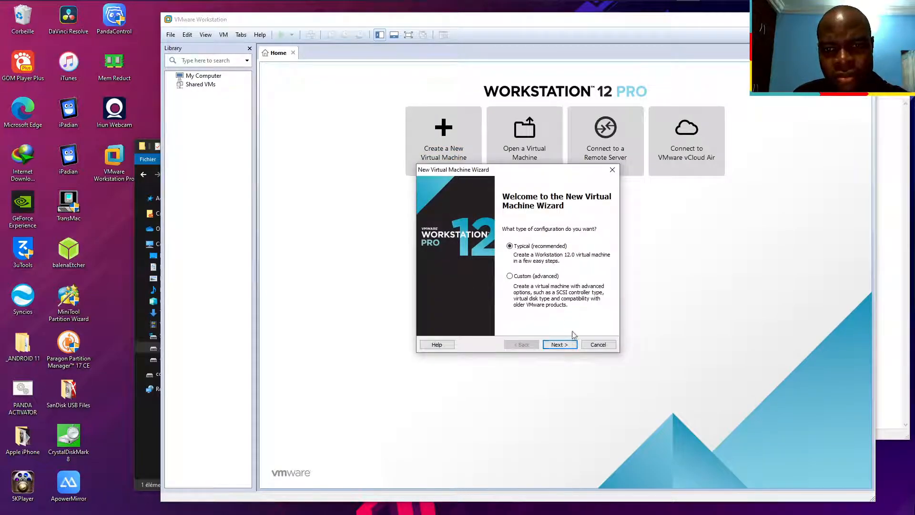
{"action": "left_click", "coordinate": [560, 345]}
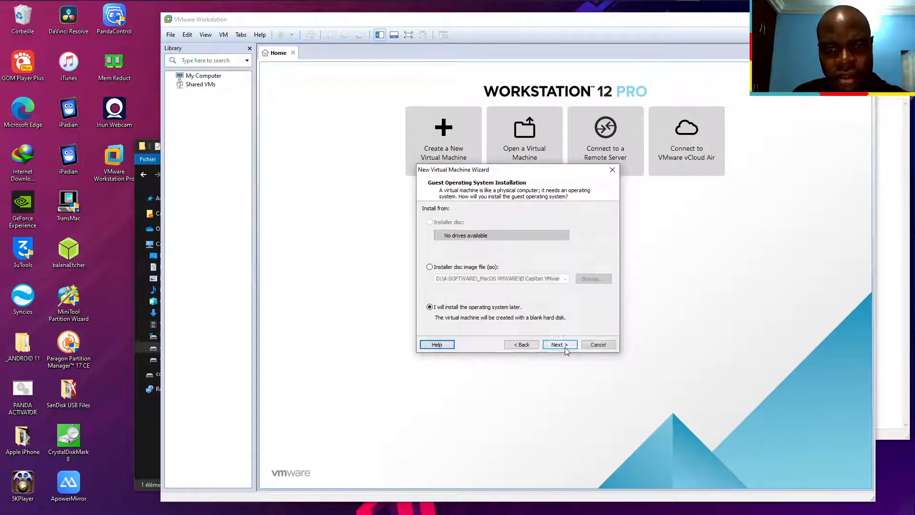
{"action": "left_click", "coordinate": [559, 344]}
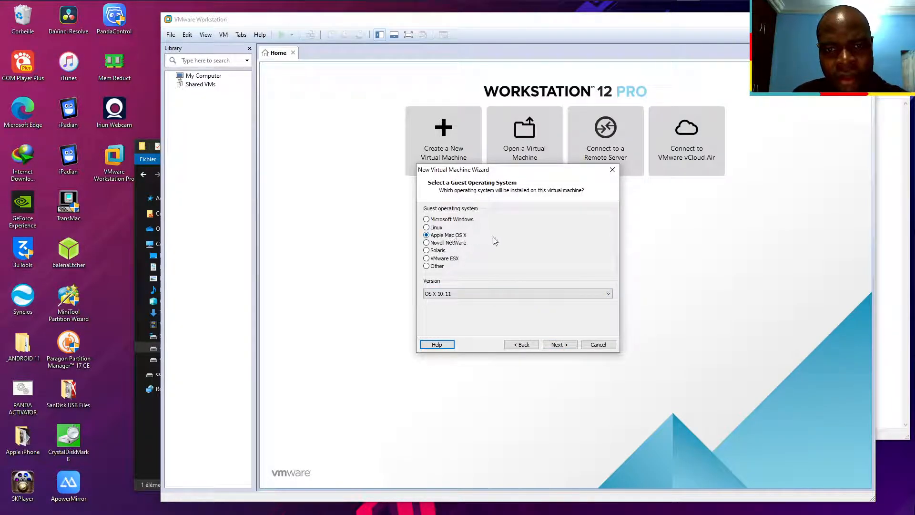
{"action": "left_click", "coordinate": [608, 293]}
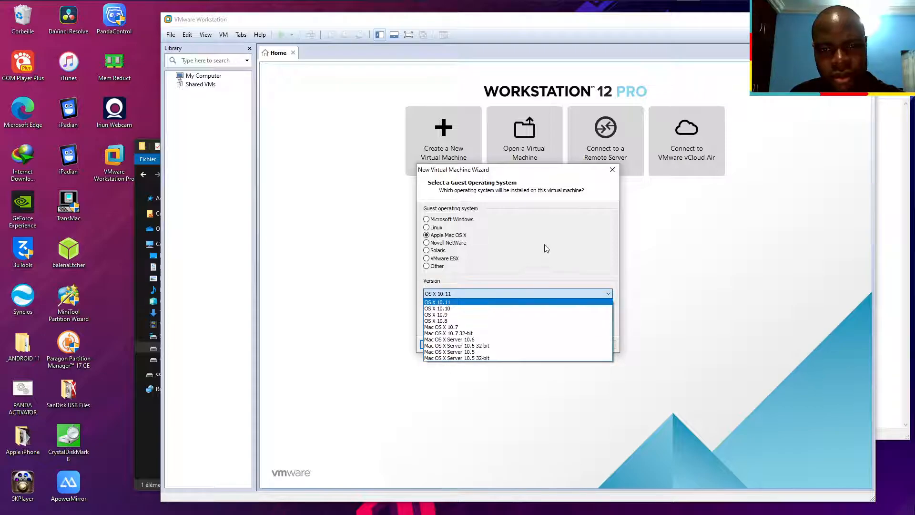
{"action": "left_click", "coordinate": [559, 344]}
{"action": "type", "text": "OS X 10.11 EL CAPITAN"}
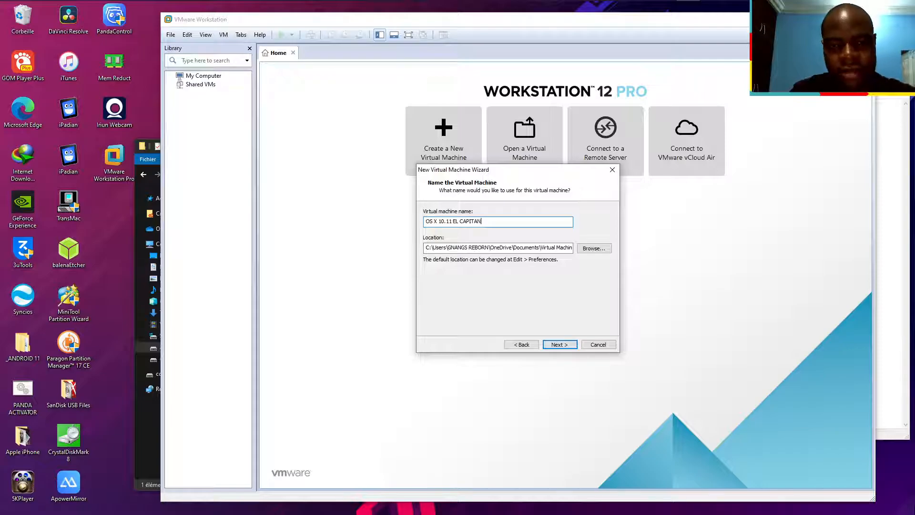
- Name it OS X 10.11 EL CAPITAN, store the 40 GB disk as a single file and finish creation
{"action": "left_click", "coordinate": [559, 344]}
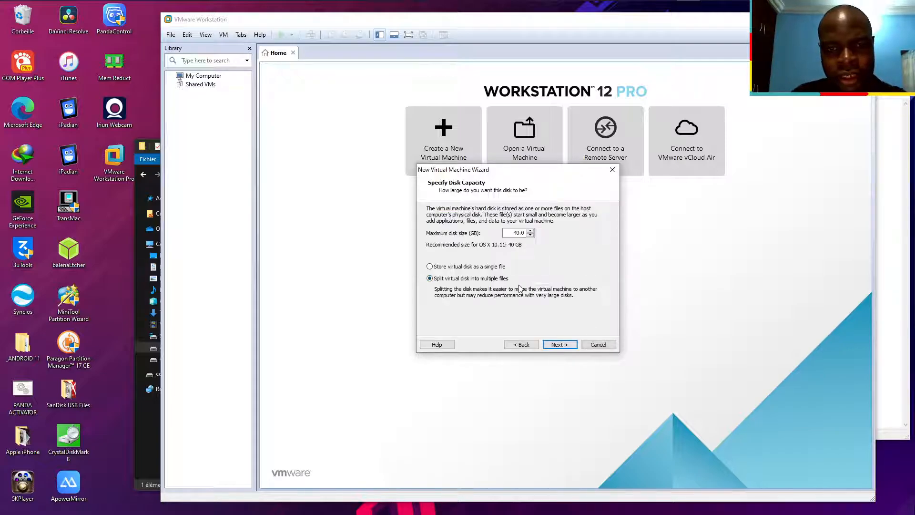
{"action": "left_click", "coordinate": [429, 267]}
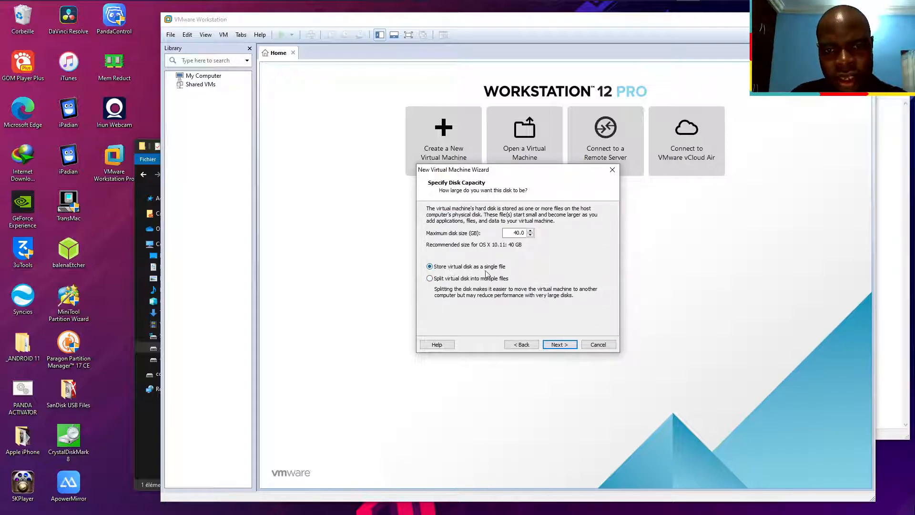
{"action": "left_click", "coordinate": [559, 344]}
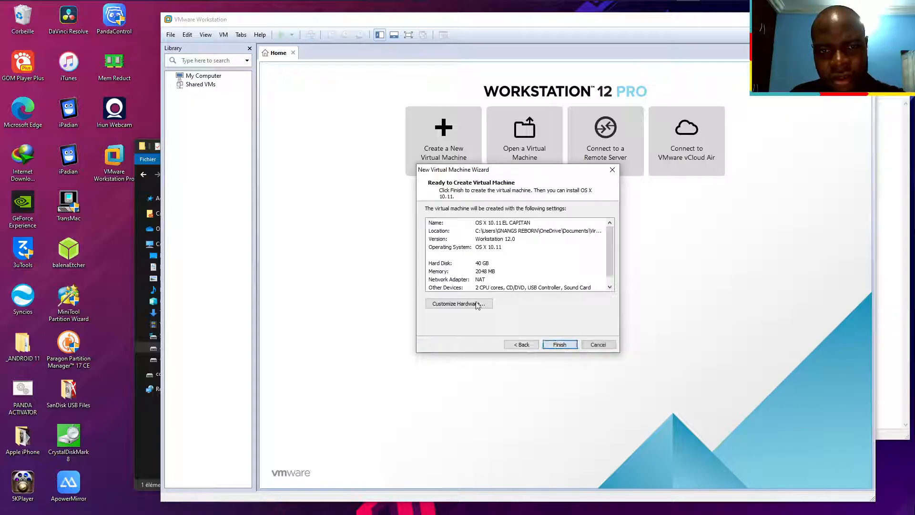
{"action": "left_click", "coordinate": [560, 344]}
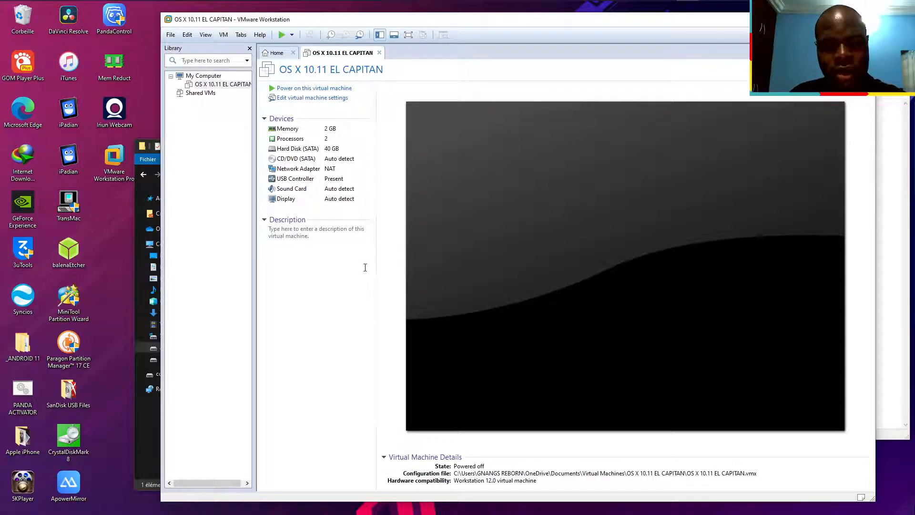
{"action": "mouse_move", "coordinate": [330, 97]}
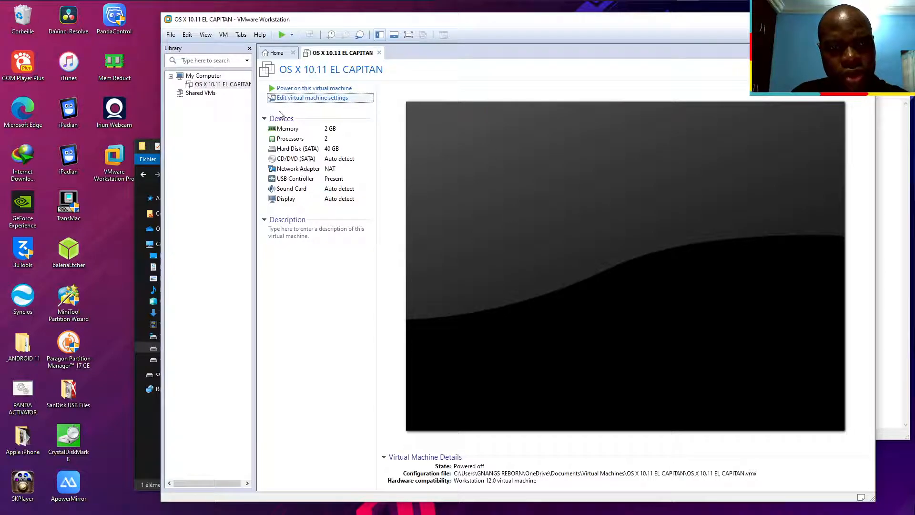
- Open the hardware settings of the OS X 10.11 EL CAPITAN machine
{"action": "left_click", "coordinate": [313, 97]}
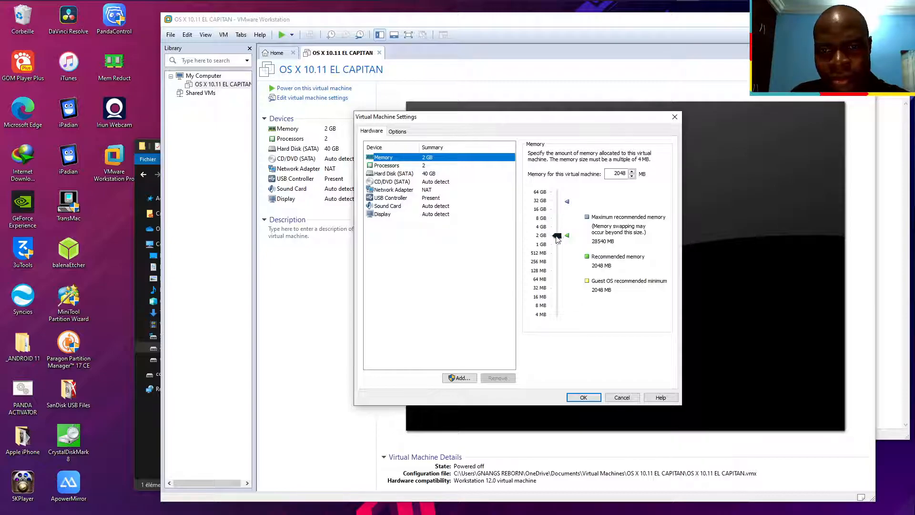
- Set memory to 7.5 GB and two cores per processor for four cores total
{"action": "left_click_drag", "start_coordinate": [556, 236], "coordinate": [557, 217]}
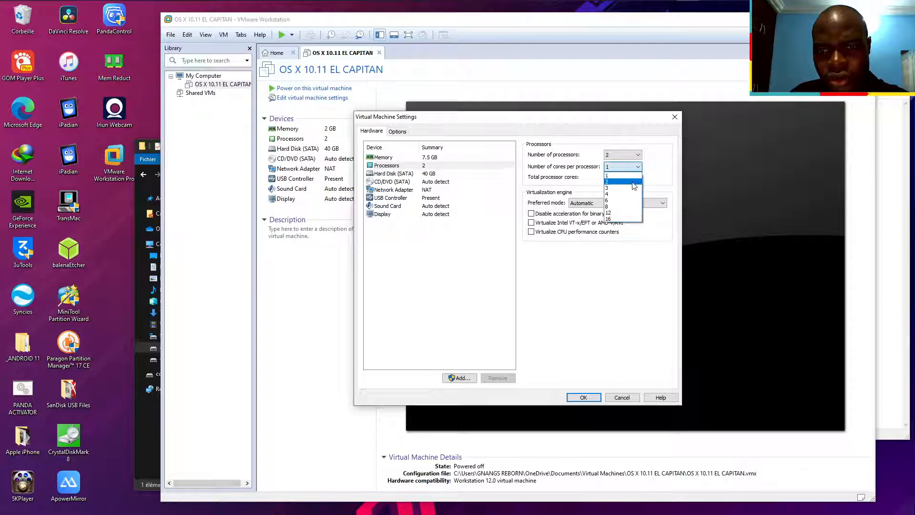
{"action": "left_click", "coordinate": [621, 182]}
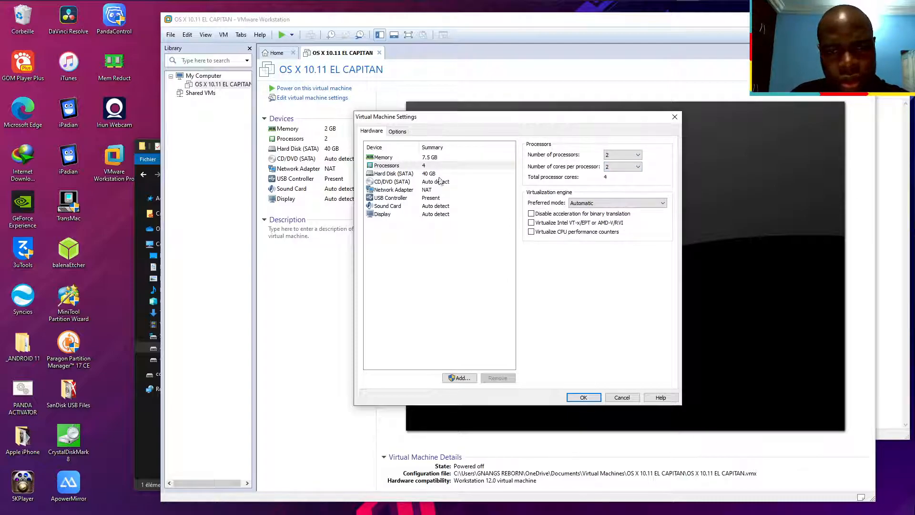
{"action": "left_click", "coordinate": [392, 172]}
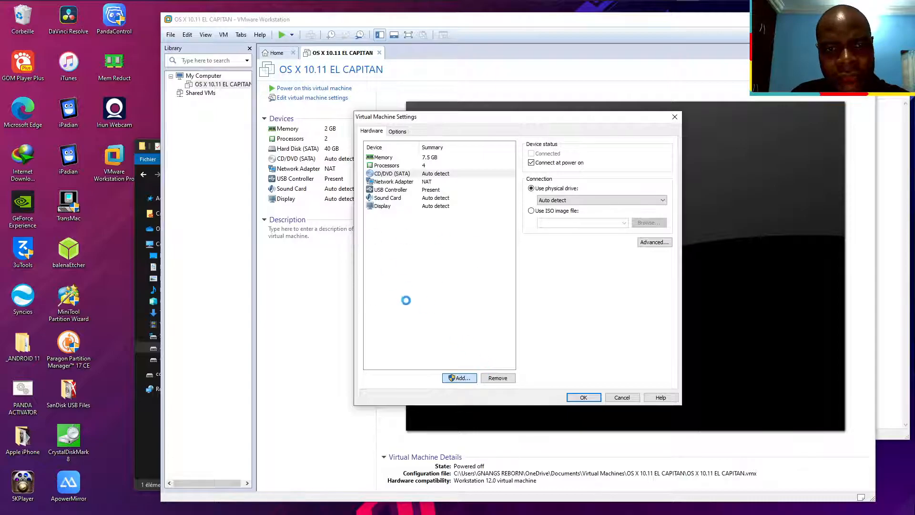
- Add a hard disk using an existing virtual disk and browse for the disk file
{"action": "left_click", "coordinate": [458, 378]}
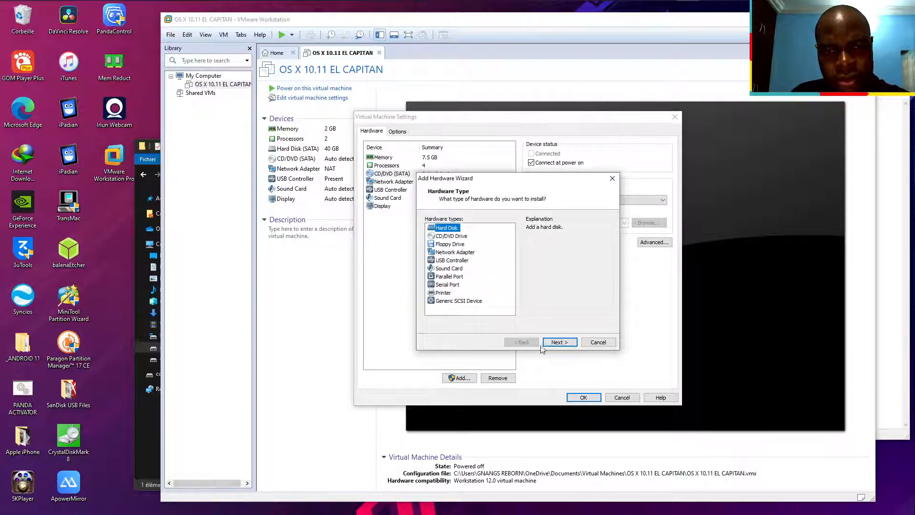
{"action": "left_click", "coordinate": [560, 341]}
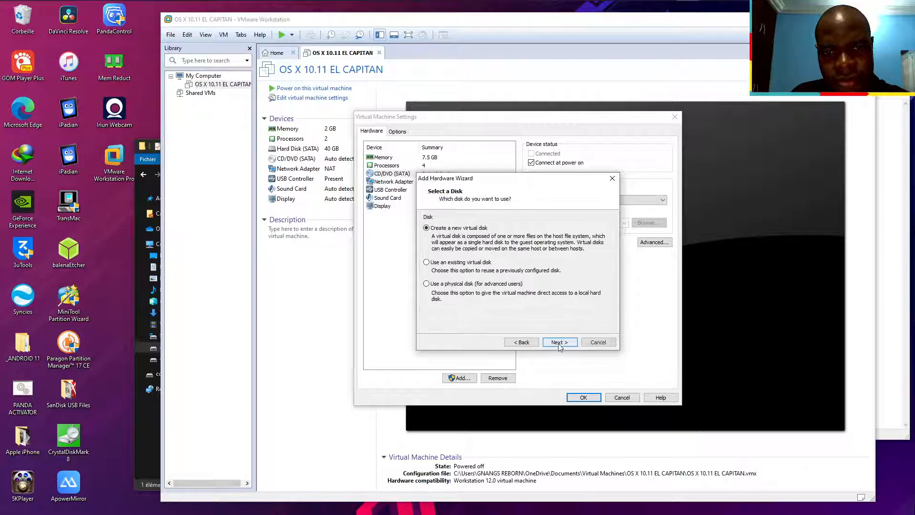
{"action": "left_click", "coordinate": [426, 262]}
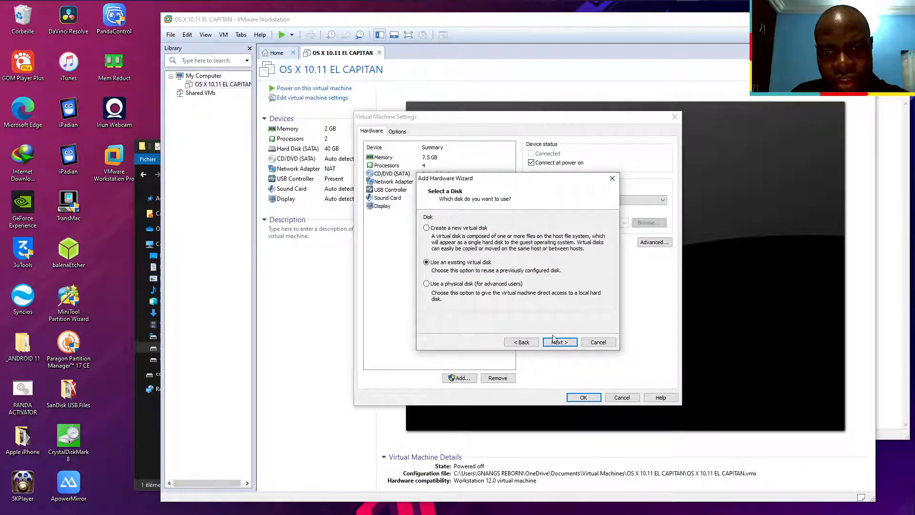
{"action": "left_click", "coordinate": [559, 341]}
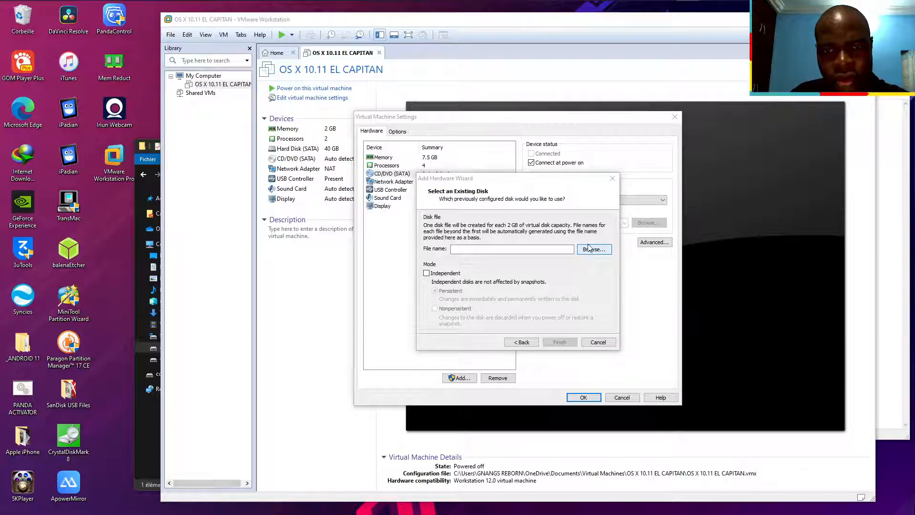
{"action": "left_click", "coordinate": [594, 249]}
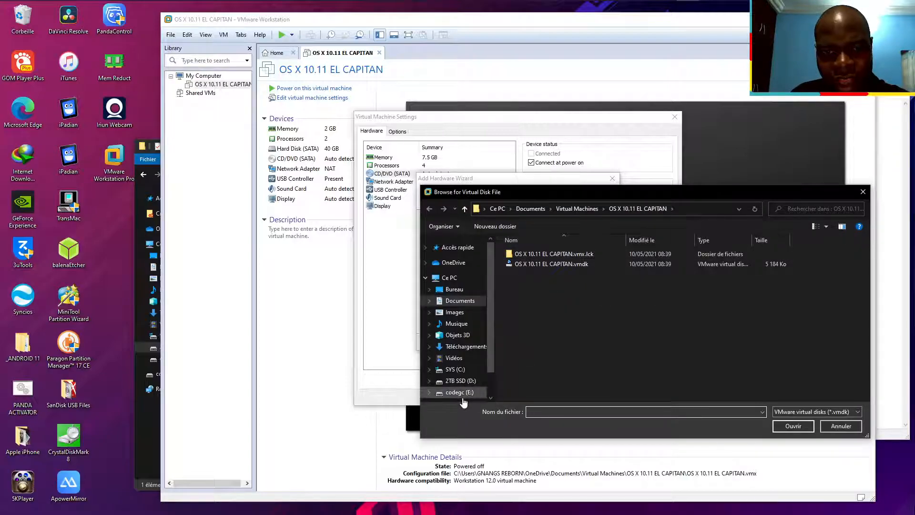
- Navigate D:\A-SOFTWARE\_MacOS VMWARE\El Capitan VMware Image and choose macOS El Capitan 10.11.vmdk
{"action": "left_click", "coordinate": [458, 381]}
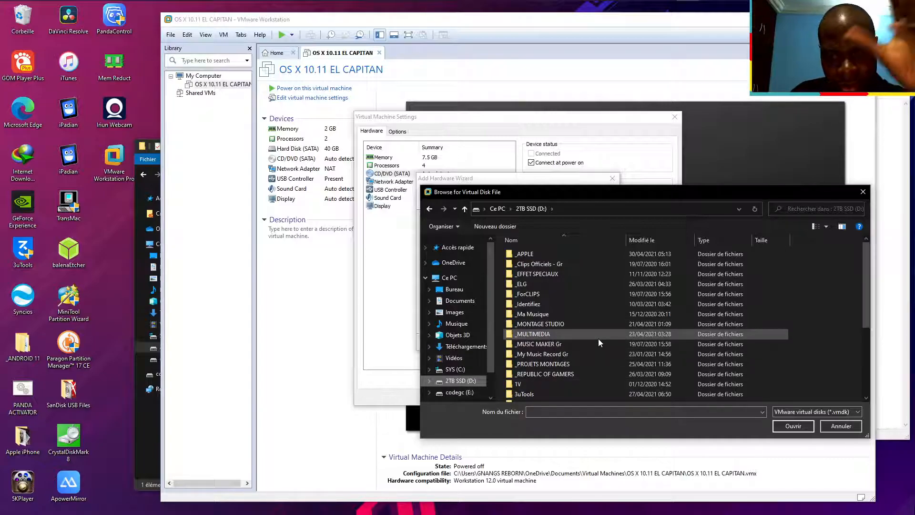
{"action": "scroll", "scroll_direction": "down", "scroll_amount": 3}
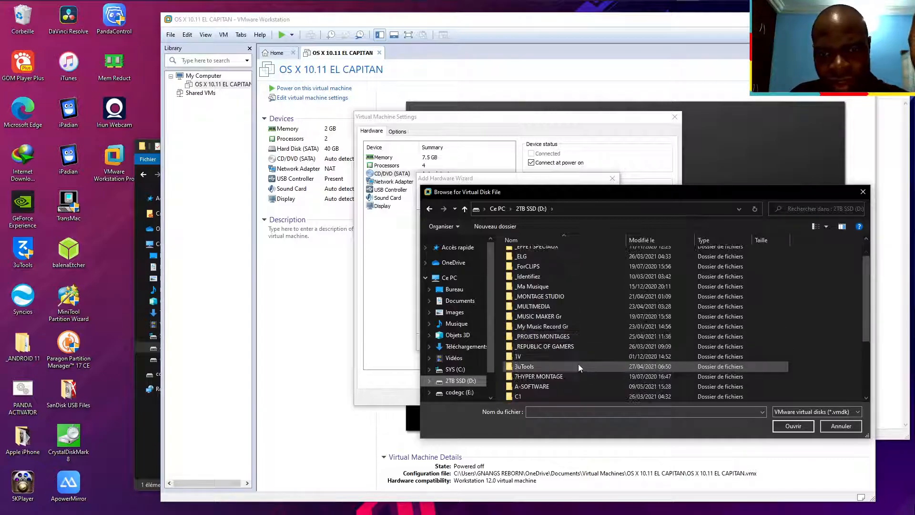
{"action": "scroll", "scroll_direction": "down", "scroll_amount": 3}
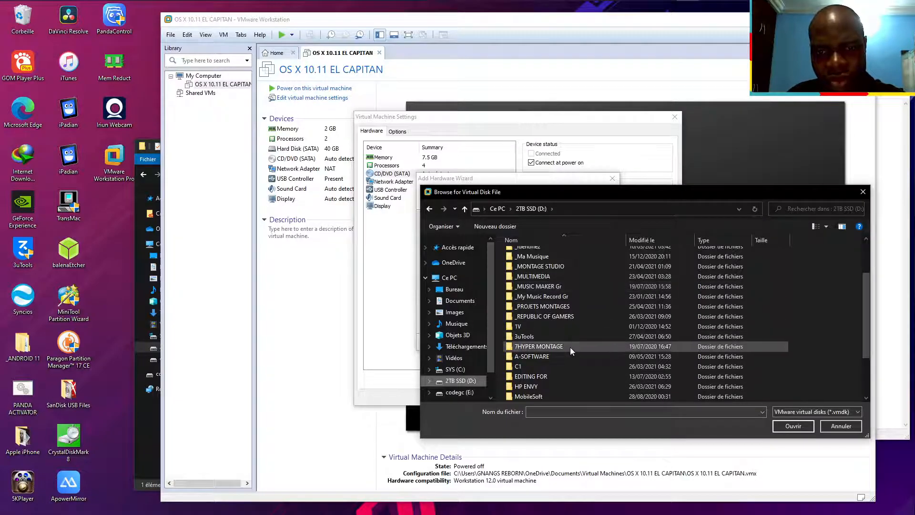
{"action": "double_click", "coordinate": [532, 357]}
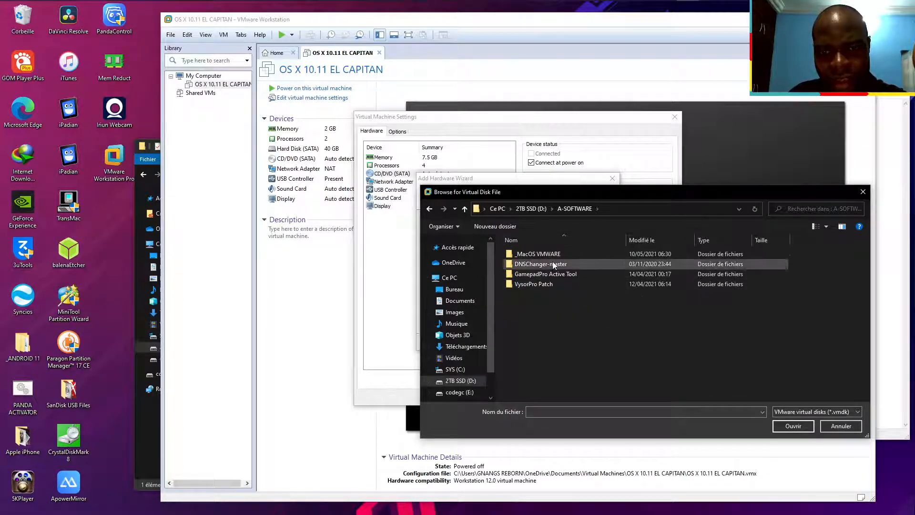
{"action": "double_click", "coordinate": [537, 254]}
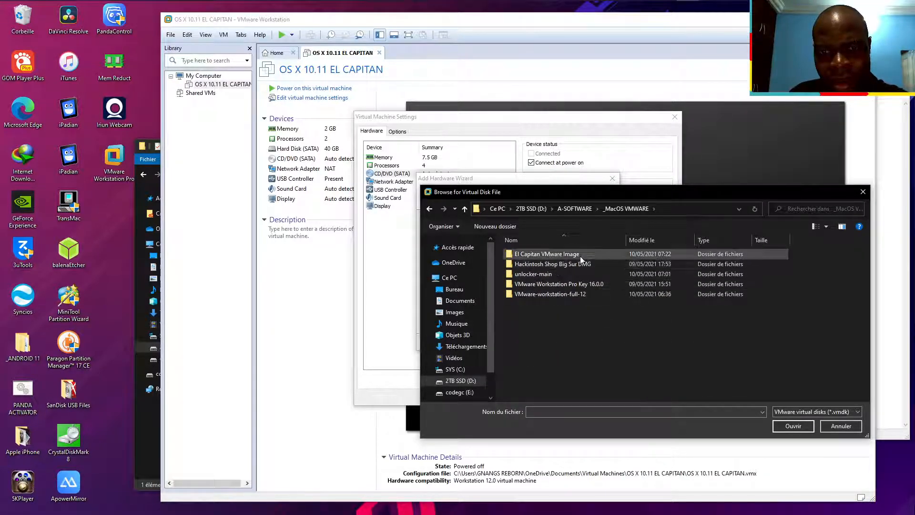
{"action": "left_click", "coordinate": [547, 253]}
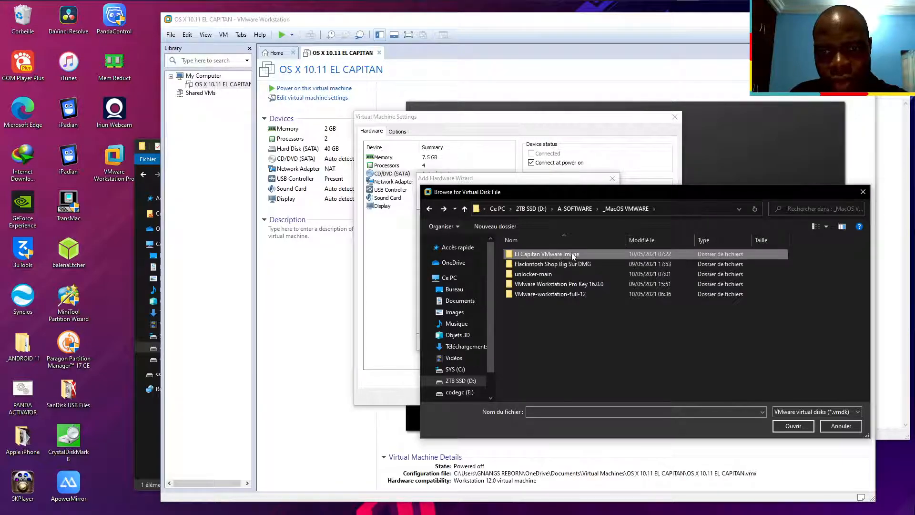
{"action": "double_click", "coordinate": [548, 253]}
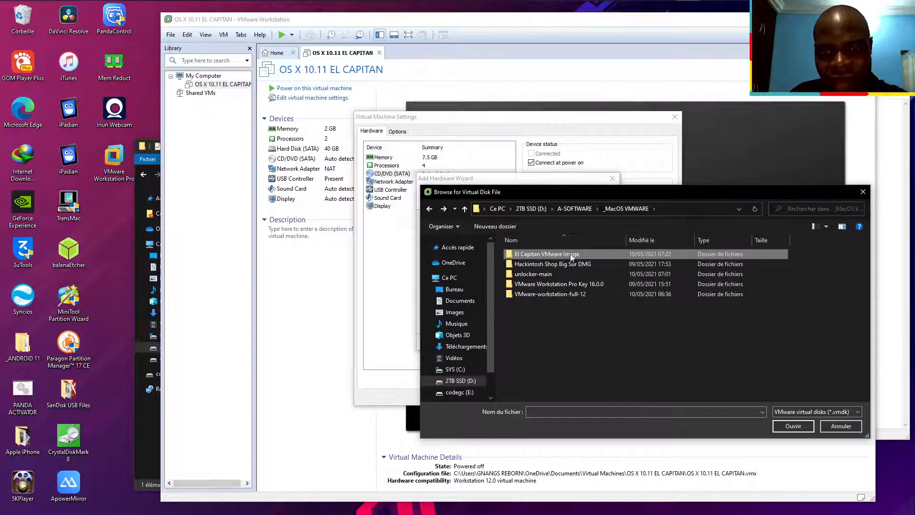
{"action": "double_click", "coordinate": [547, 253]}
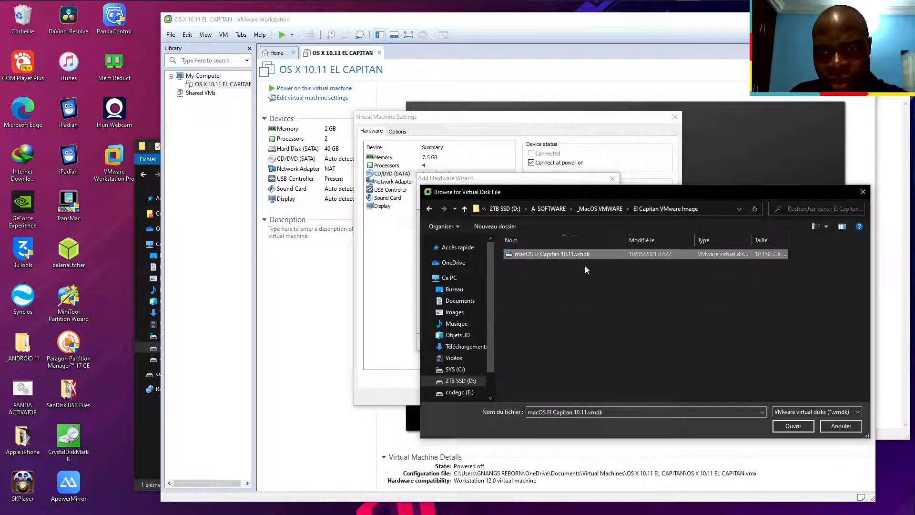
{"action": "left_click", "coordinate": [793, 425]}
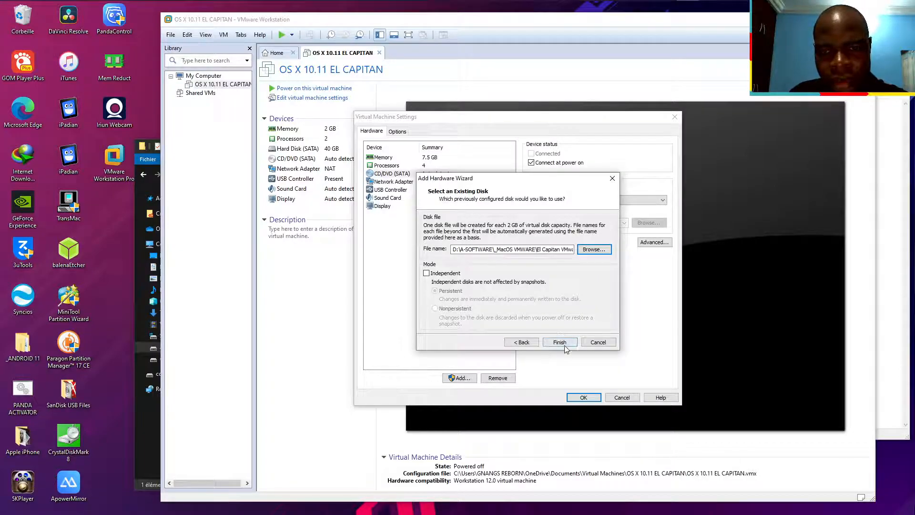
- Finish adding the El Capitan .vmdk as a second hard disk and save the VM settings
{"action": "left_click", "coordinate": [560, 342]}
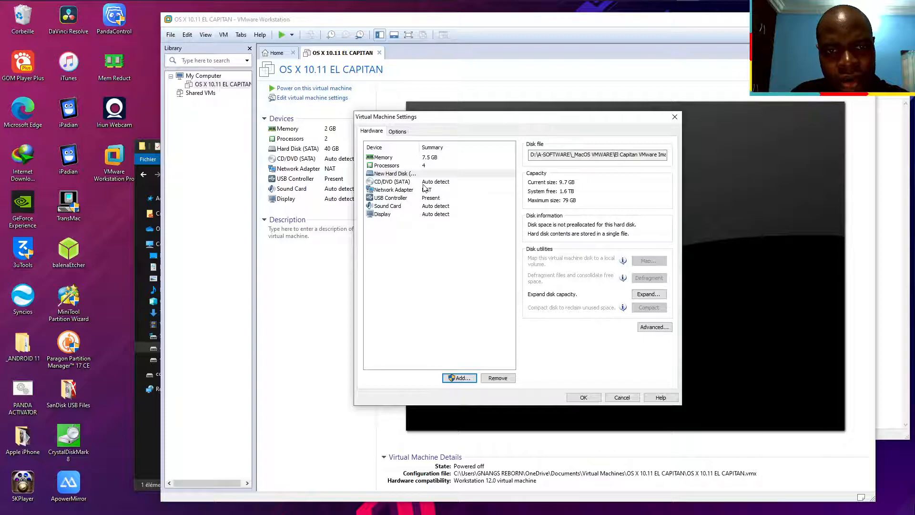
{"action": "left_click", "coordinate": [391, 198]}
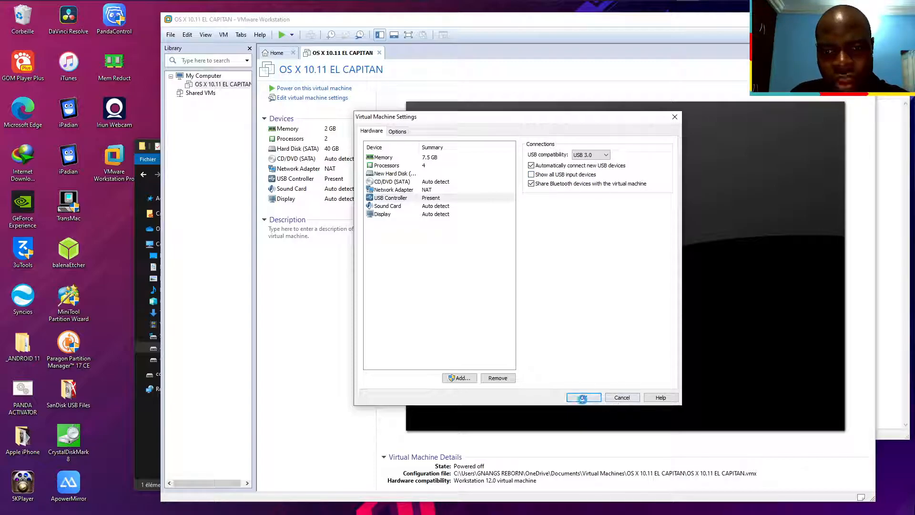
{"action": "left_click", "coordinate": [583, 397]}
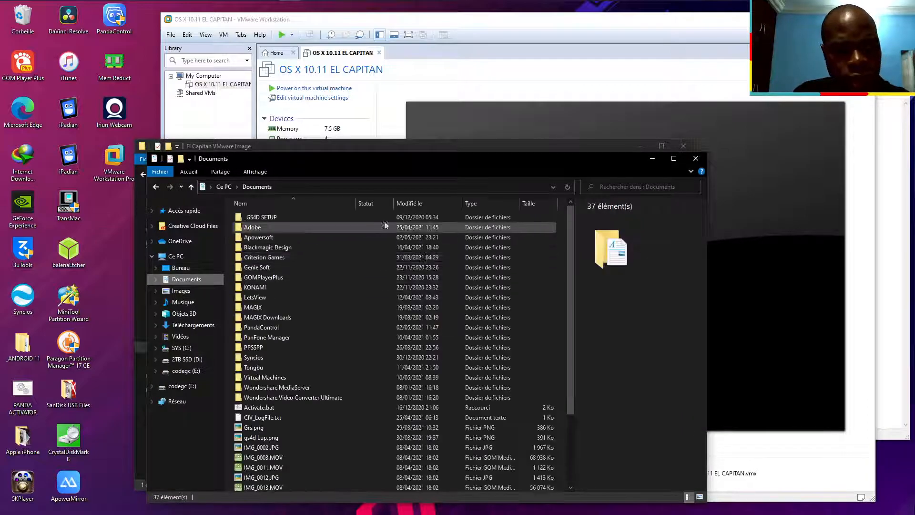
- Select the Virtual Machines folder inside Documents
{"action": "left_click", "coordinate": [265, 378]}
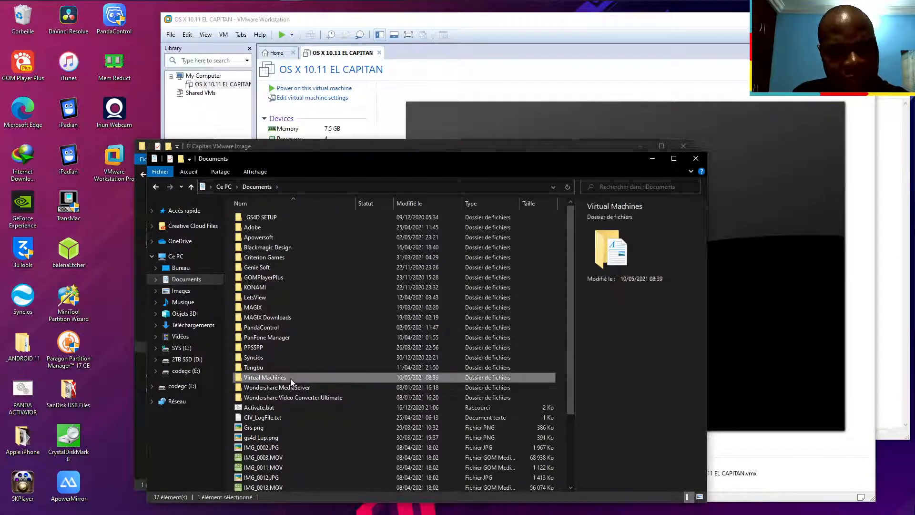
- Open the El Capitan virtual machine's .vmx configuration file in Notepad
{"action": "double_click", "coordinate": [265, 378]}
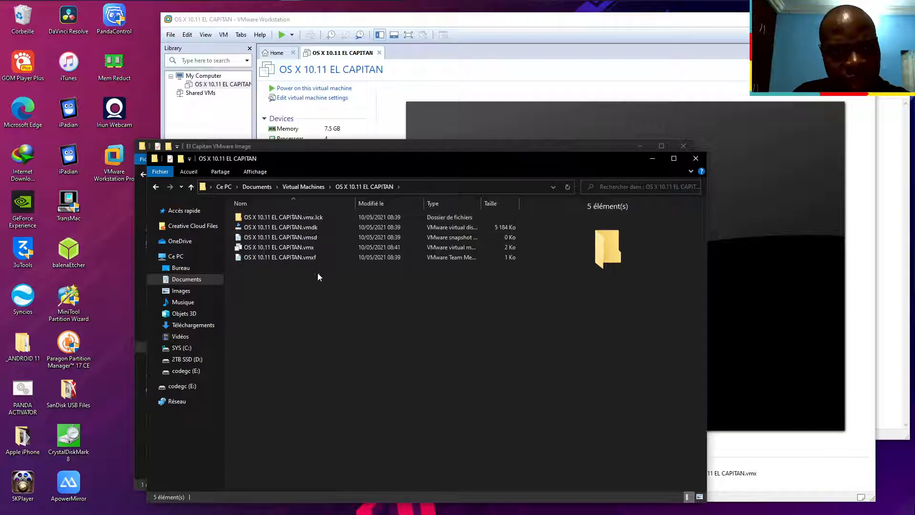
{"action": "left_click", "coordinate": [278, 247]}
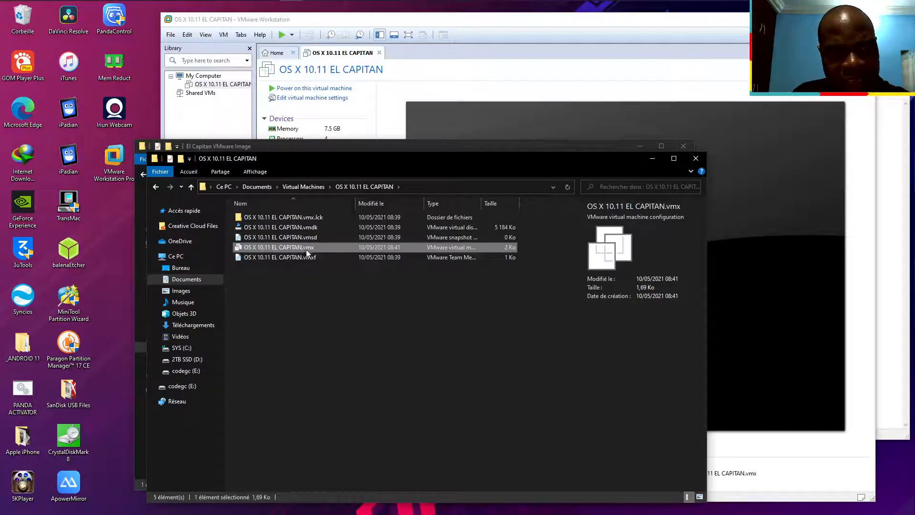
{"action": "right_click", "coordinate": [279, 247]}
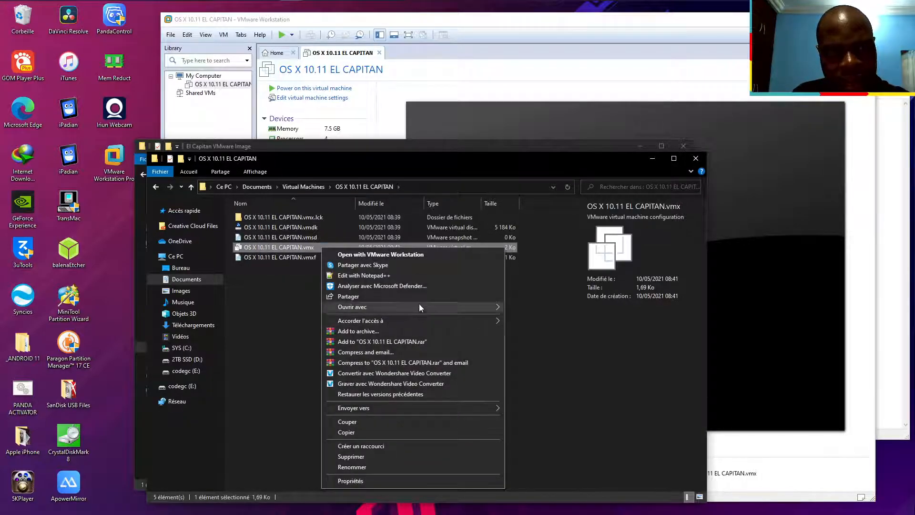
{"action": "left_click", "coordinate": [364, 275]}
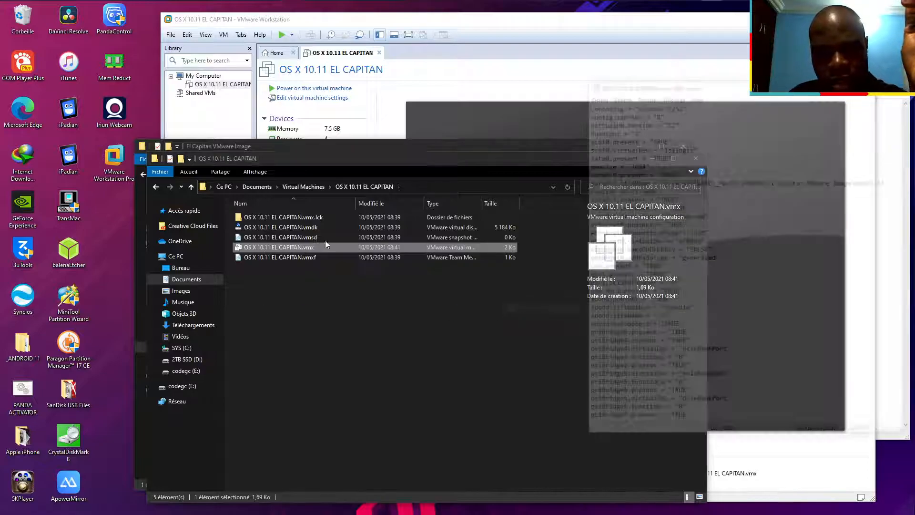
- Append the line smc.version = "0" at the end of the .vmx file and save it
{"action": "double_click", "coordinate": [279, 247]}
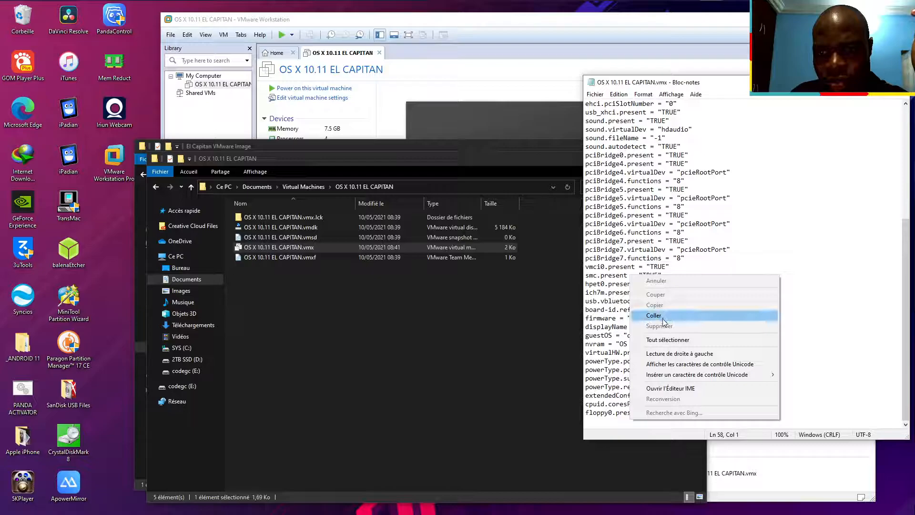
{"action": "left_click", "coordinate": [654, 314]}
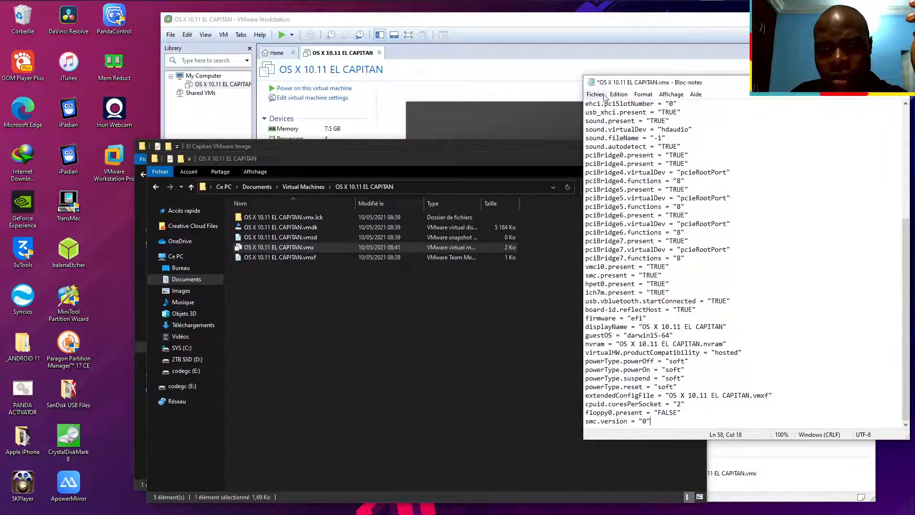
{"action": "left_click", "coordinate": [594, 94]}
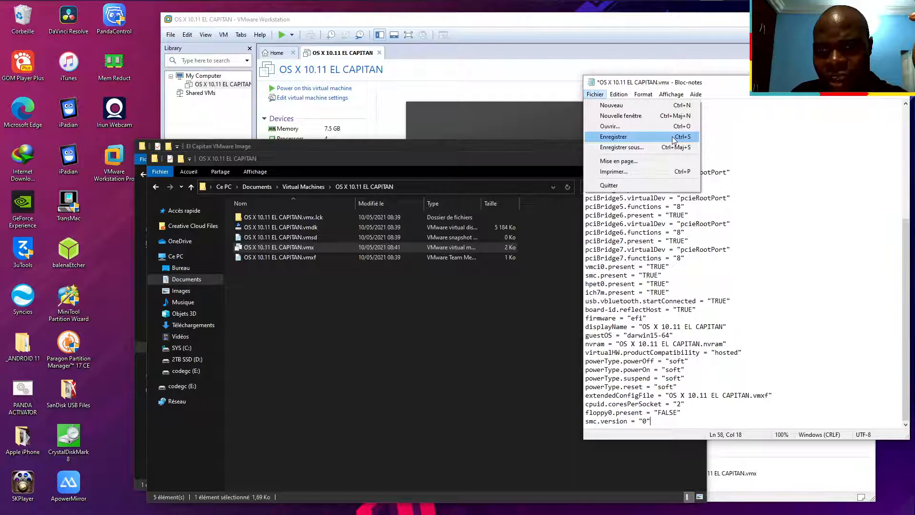
{"action": "left_click", "coordinate": [614, 138]}
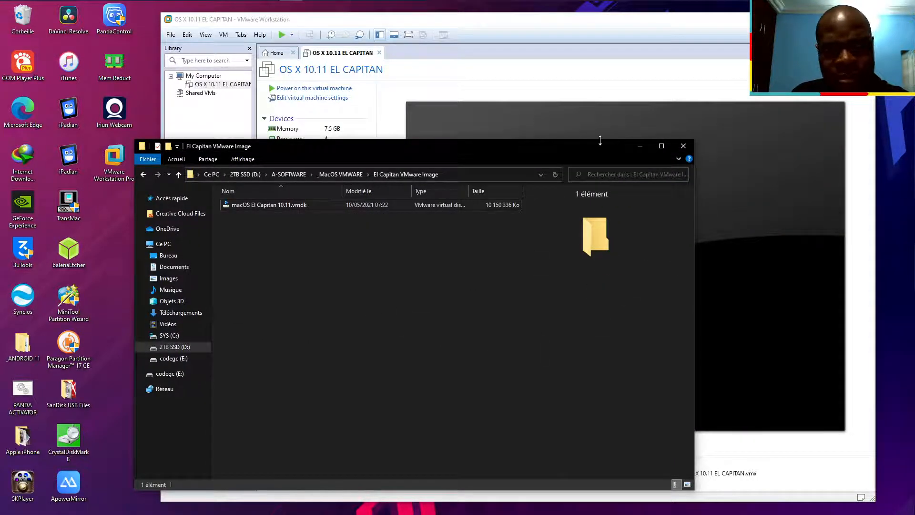
- Power on the OS X 10.11 EL CAPITAN virtual machine
{"action": "left_click", "coordinate": [682, 146]}
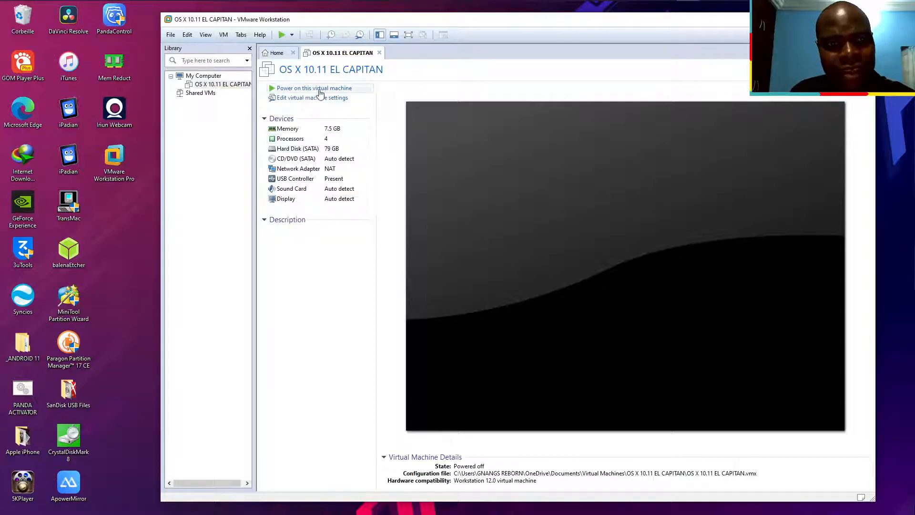
{"action": "left_click", "coordinate": [314, 88]}
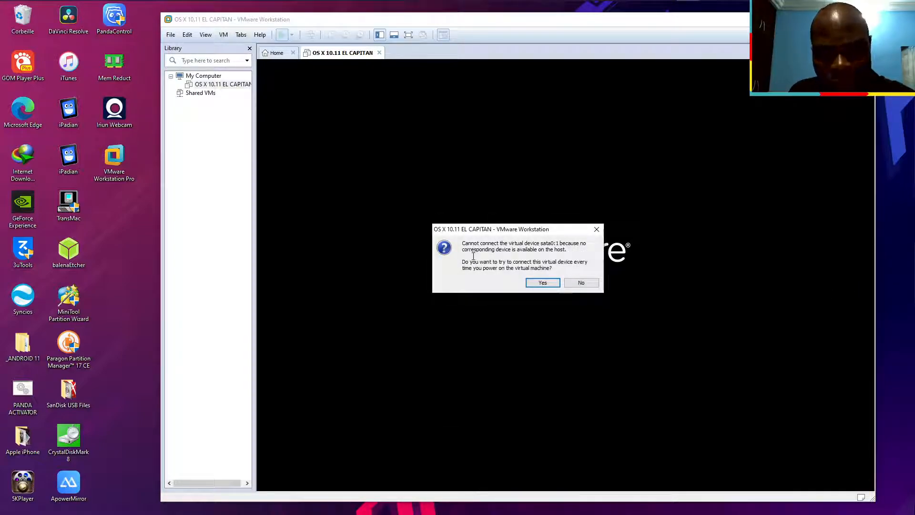
{"action": "mouse_move", "coordinate": [571, 249]}
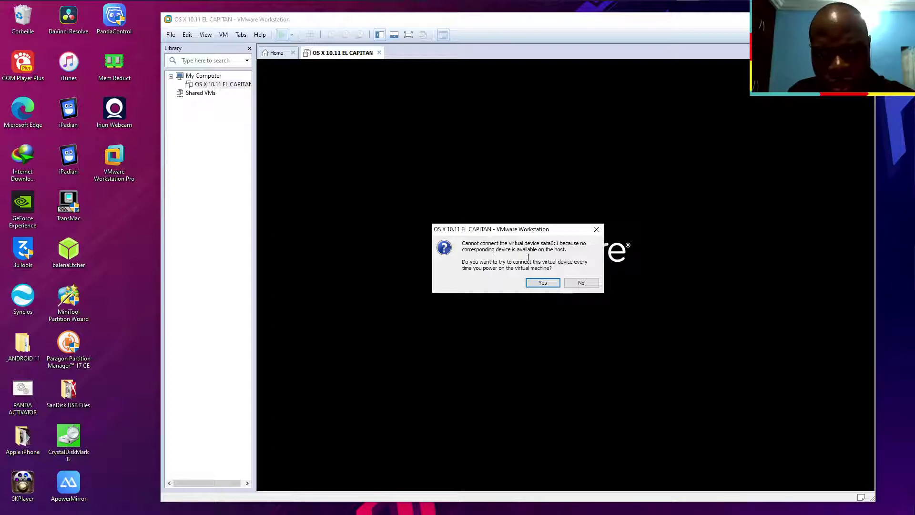
{"action": "mouse_move", "coordinate": [501, 277]}
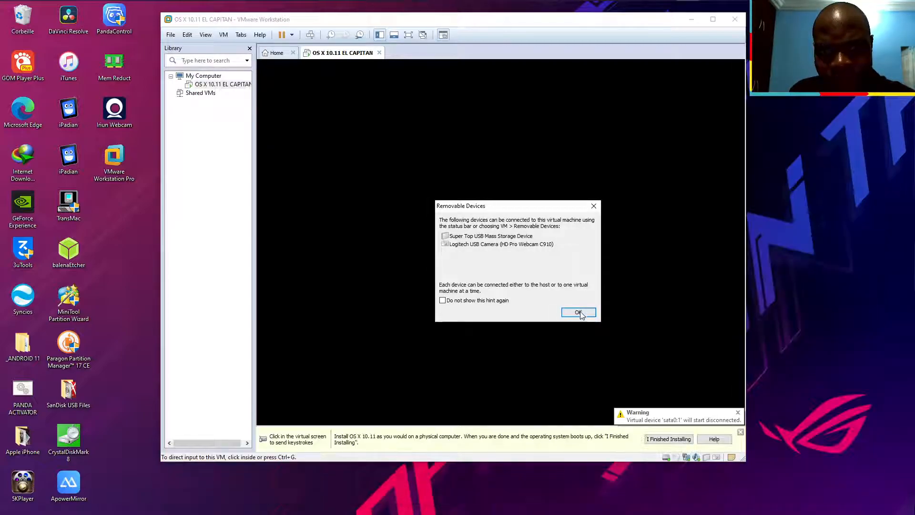
- Dismiss the Removable Devices notice so the guest boots to the Apple logo
{"action": "left_click", "coordinate": [578, 311]}
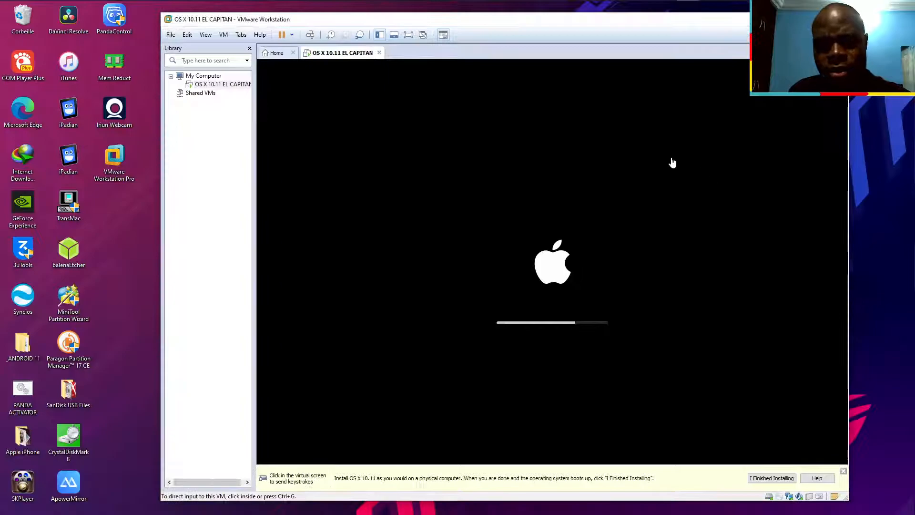
{"action": "mouse_move", "coordinate": [719, 450]}
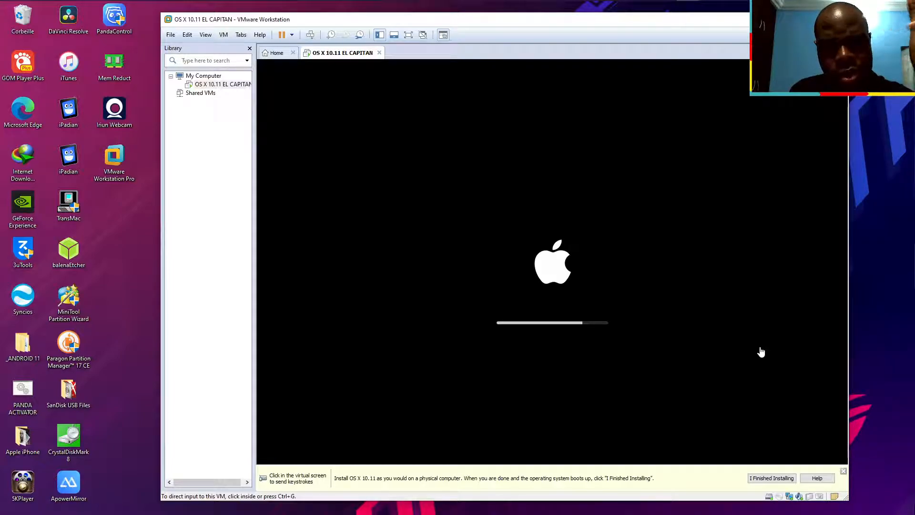
{"action": "mouse_move", "coordinate": [905, 326]}
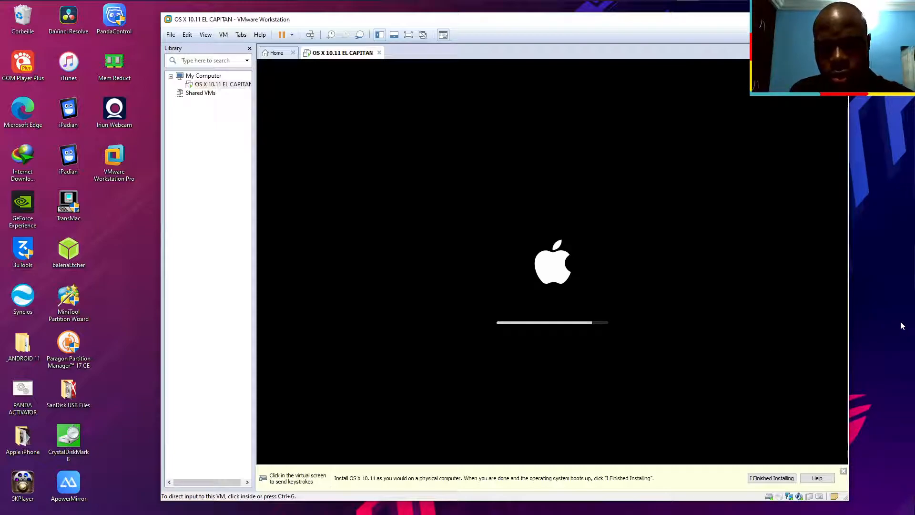
{"action": "mouse_move", "coordinate": [316, 89]}
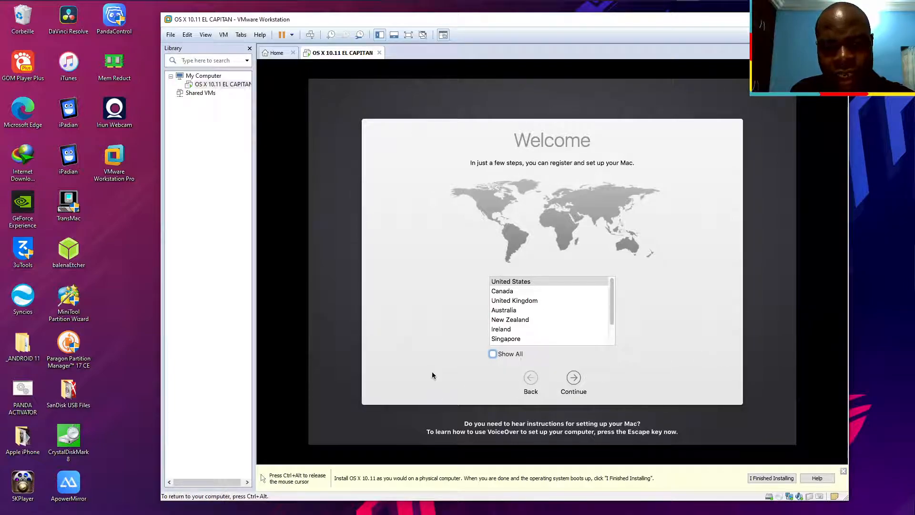
{"action": "mouse_move", "coordinate": [481, 155]}
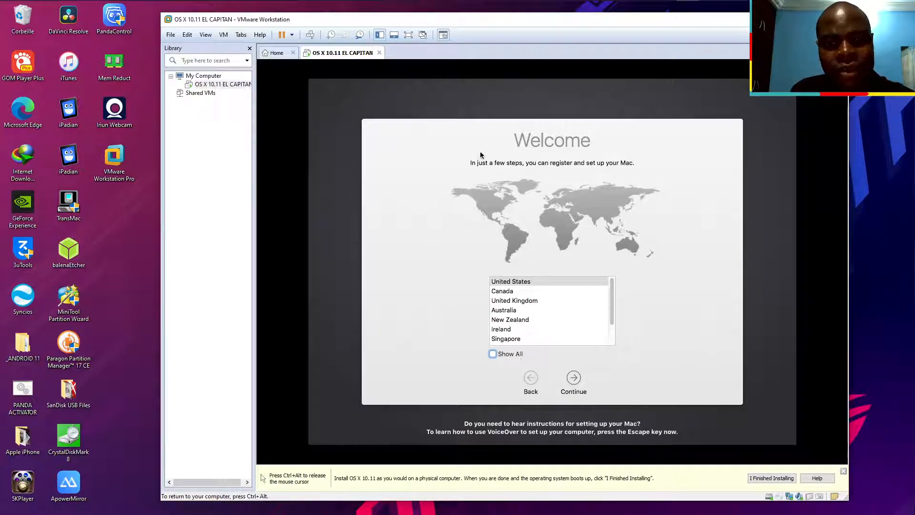
{"action": "mouse_move", "coordinate": [408, 101]}
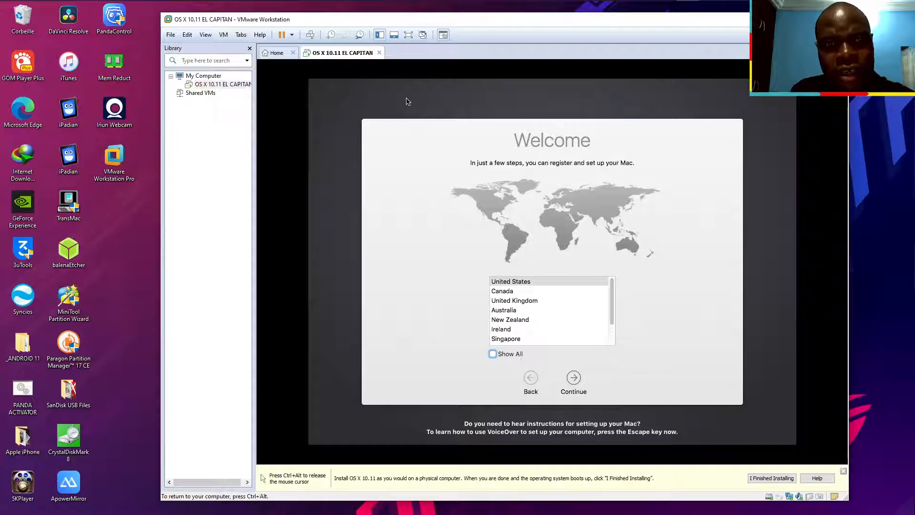
{"action": "mouse_move", "coordinate": [391, 249]}
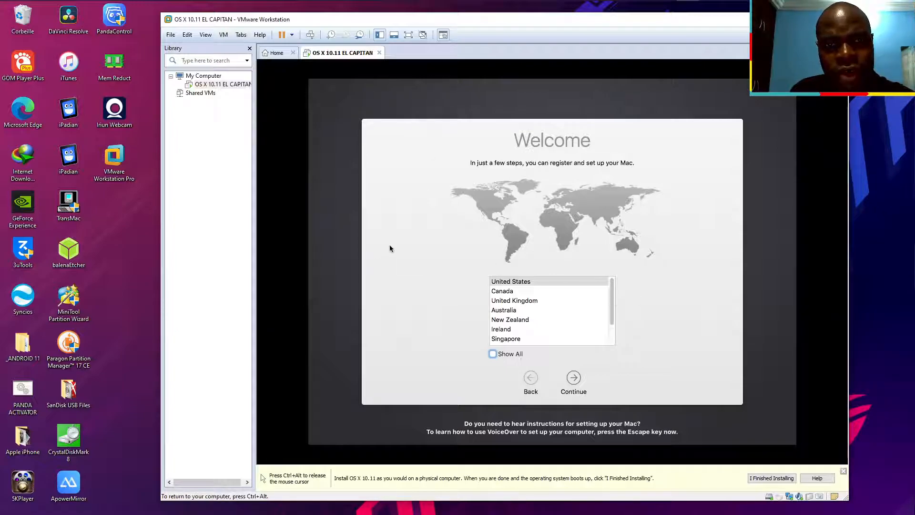
{"action": "mouse_move", "coordinate": [529, 351]}
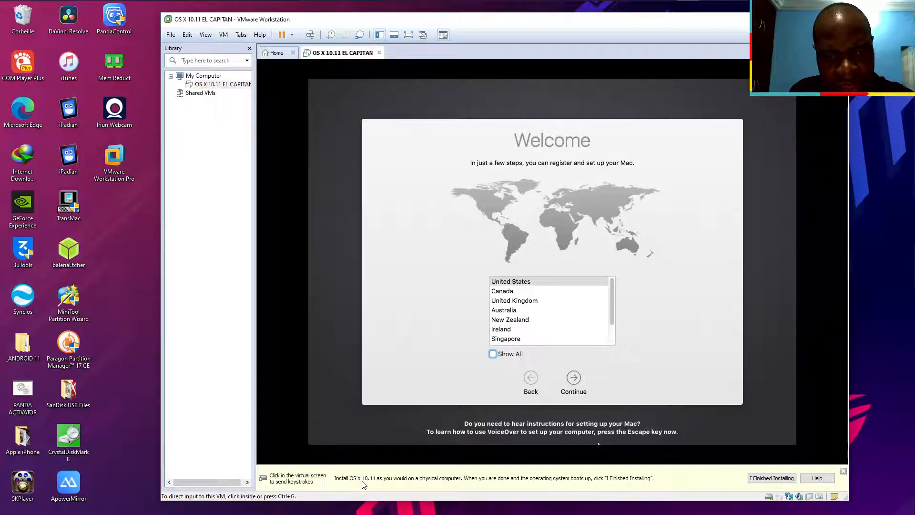
{"action": "mouse_move", "coordinate": [444, 486]}
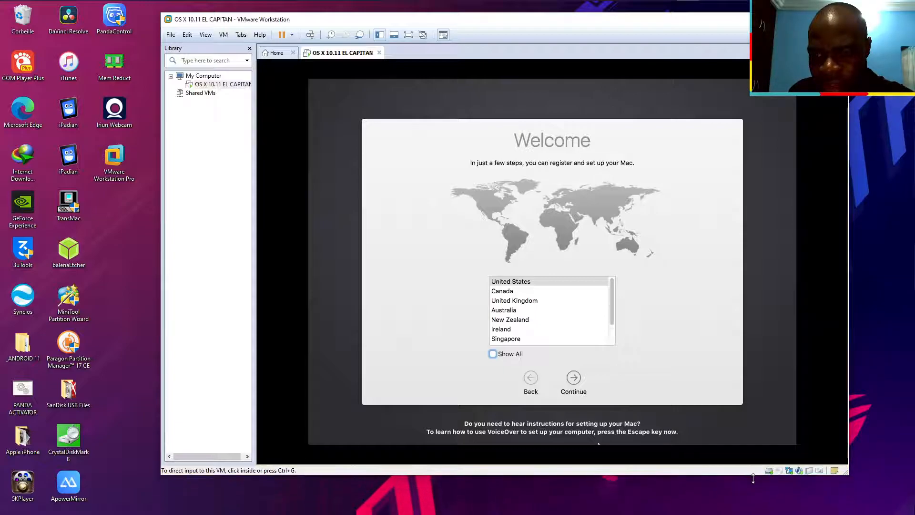
{"action": "mouse_move", "coordinate": [532, 457]}
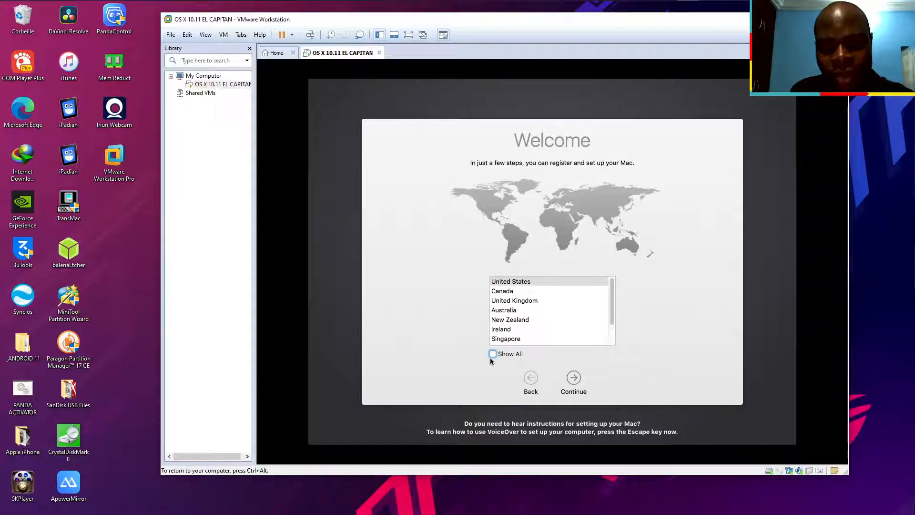
- Show all countries, keep United States selected and continue to the keyboard step
{"action": "left_click", "coordinate": [493, 353]}
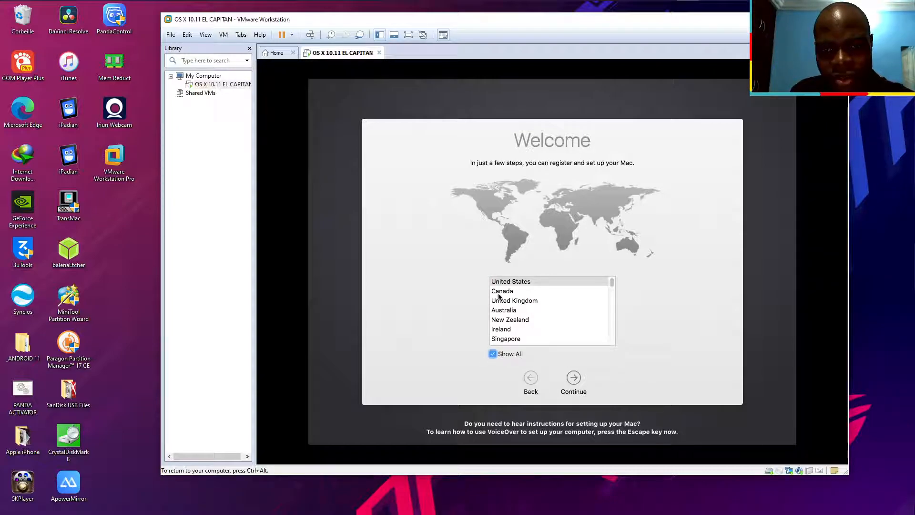
{"action": "scroll", "scroll_direction": "down", "scroll_amount": 3}
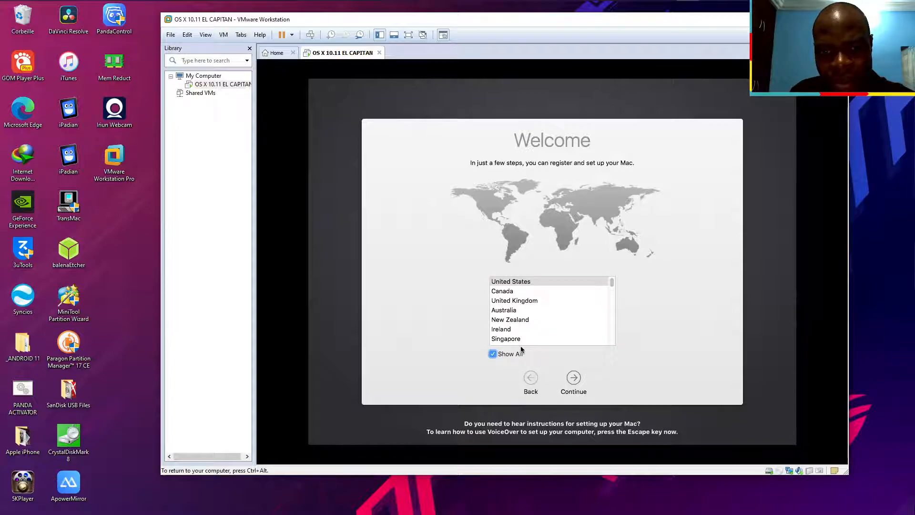
{"action": "left_click", "coordinate": [573, 378]}
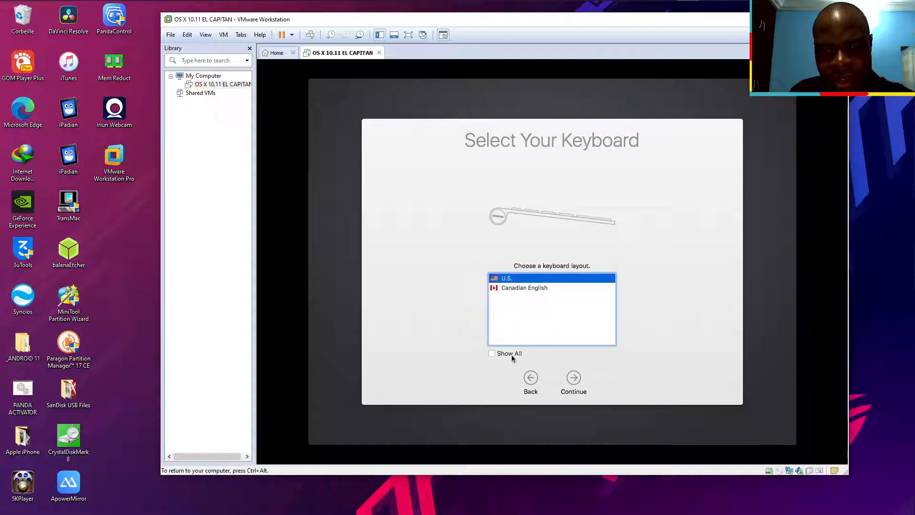
- Keep the U.S. keyboard, choose not to transfer information, enable Location Services and continue
{"action": "left_click", "coordinate": [492, 352]}
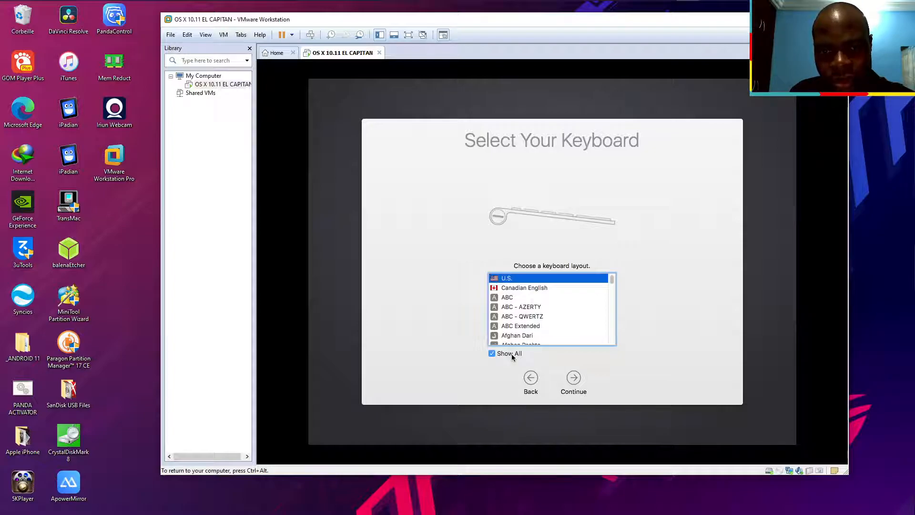
{"action": "left_click", "coordinate": [574, 378]}
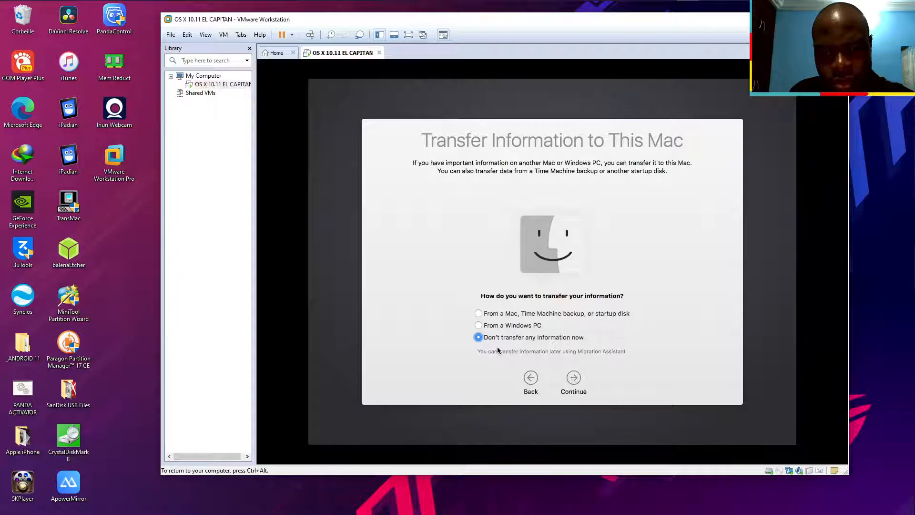
{"action": "mouse_move", "coordinate": [497, 321]}
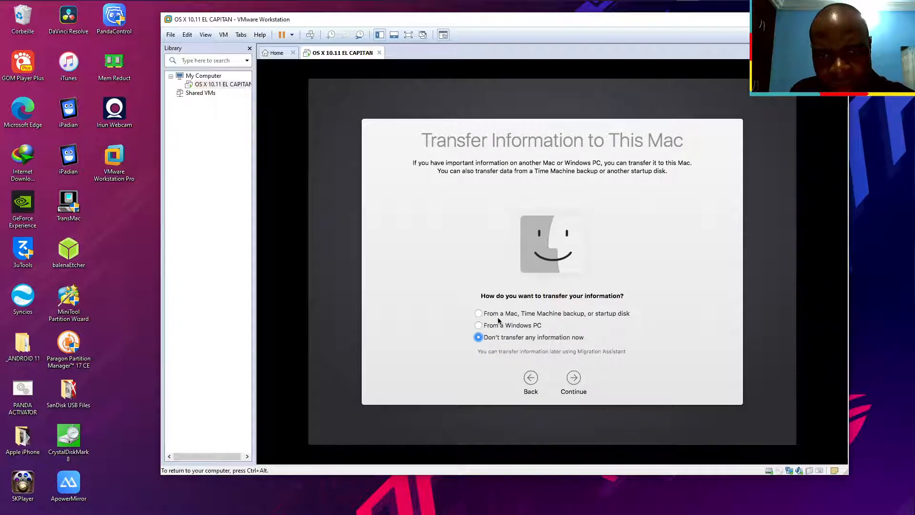
{"action": "mouse_move", "coordinate": [550, 321]}
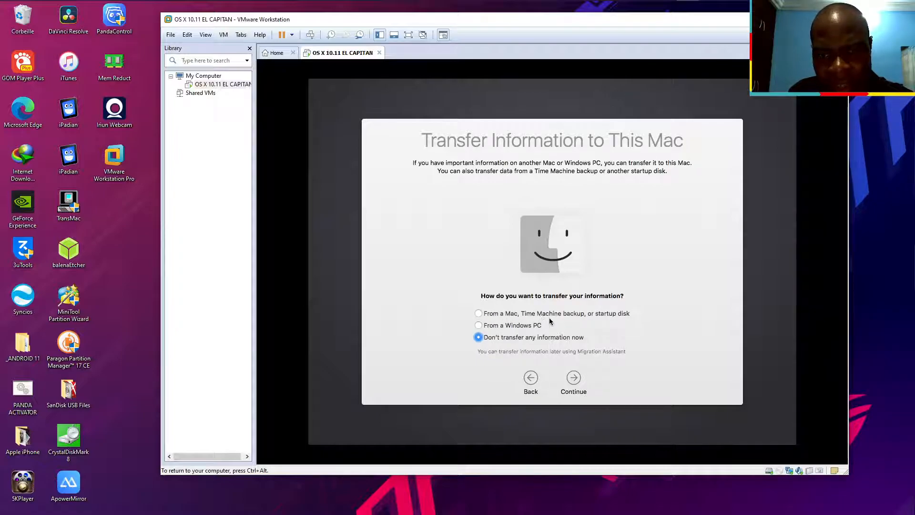
{"action": "mouse_move", "coordinate": [507, 341]}
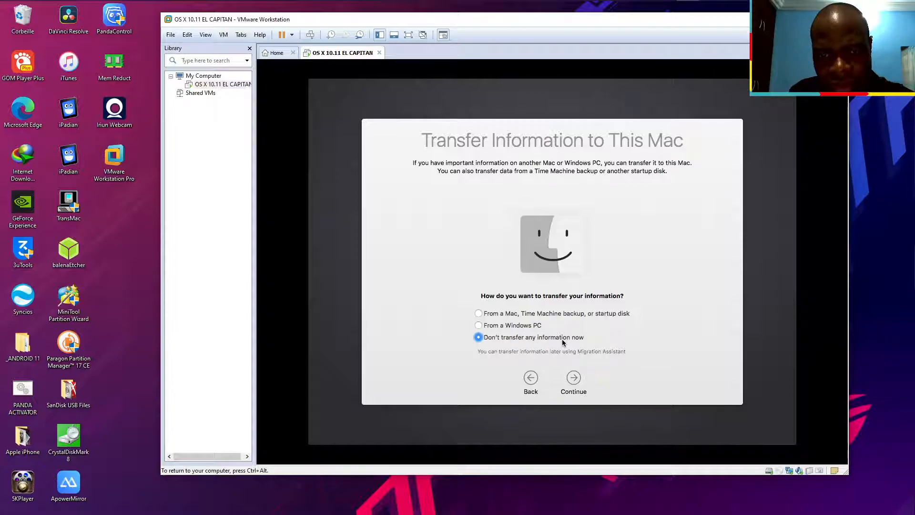
{"action": "left_click", "coordinate": [573, 377]}
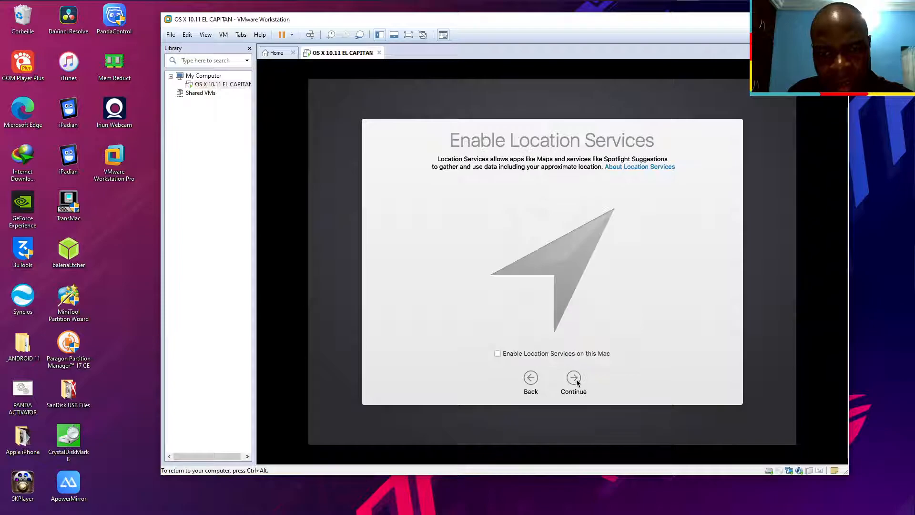
{"action": "left_click", "coordinate": [498, 352]}
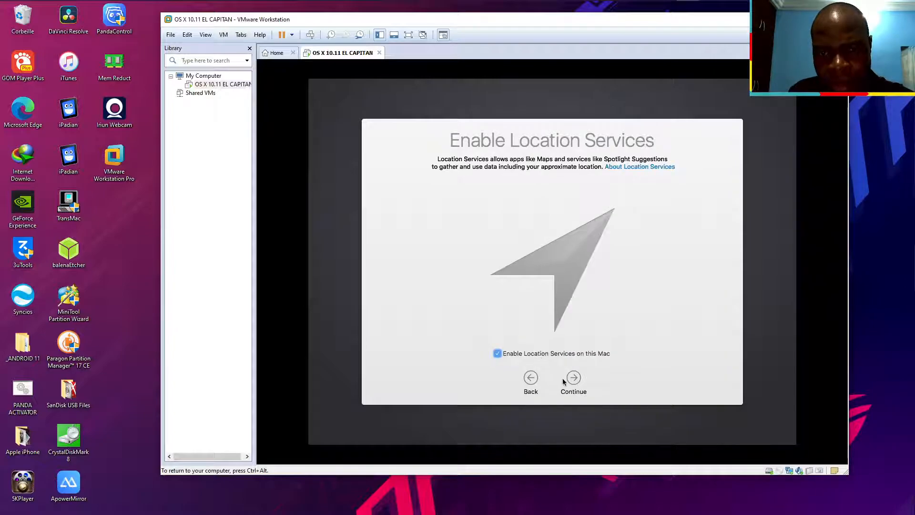
{"action": "left_click", "coordinate": [573, 378]}
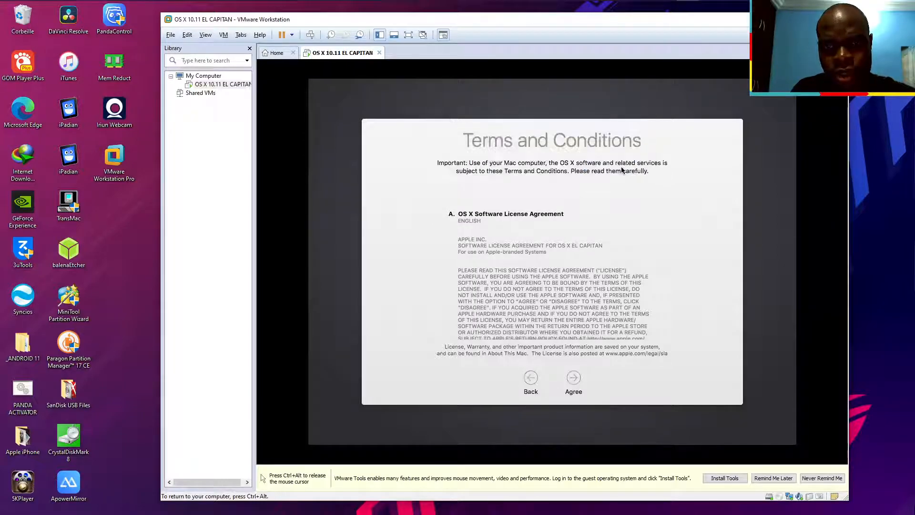
- Agree to the license, enter full name GS and choose a default account picture
{"action": "left_click", "coordinate": [573, 377]}
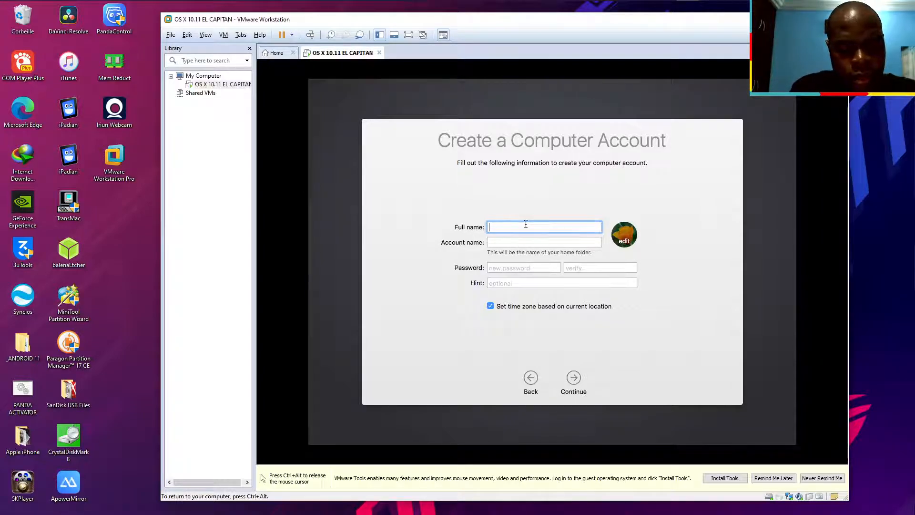
{"action": "type", "text": "GS4D"}
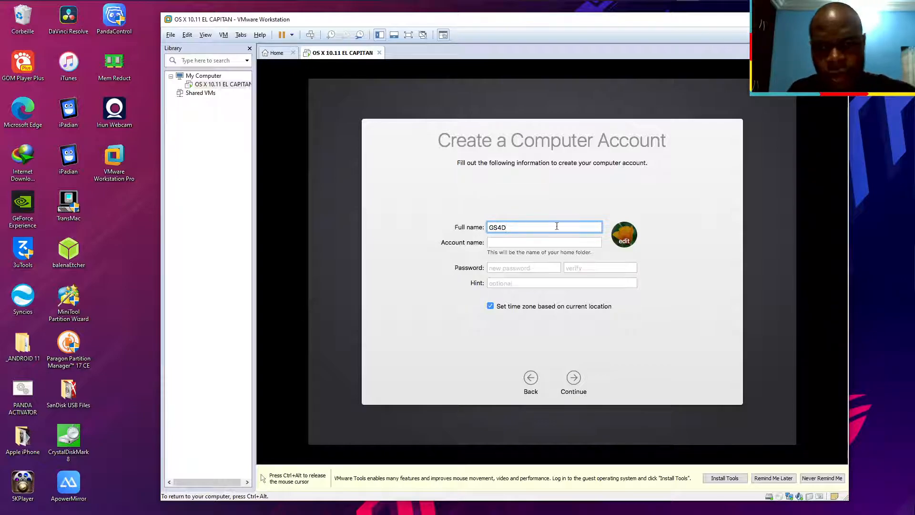
{"action": "left_click", "coordinate": [623, 235]}
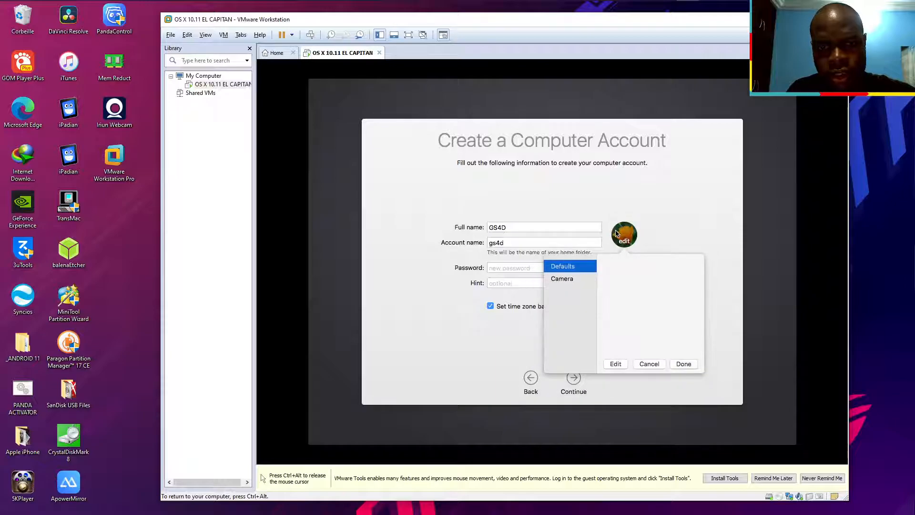
{"action": "left_click", "coordinate": [563, 266]}
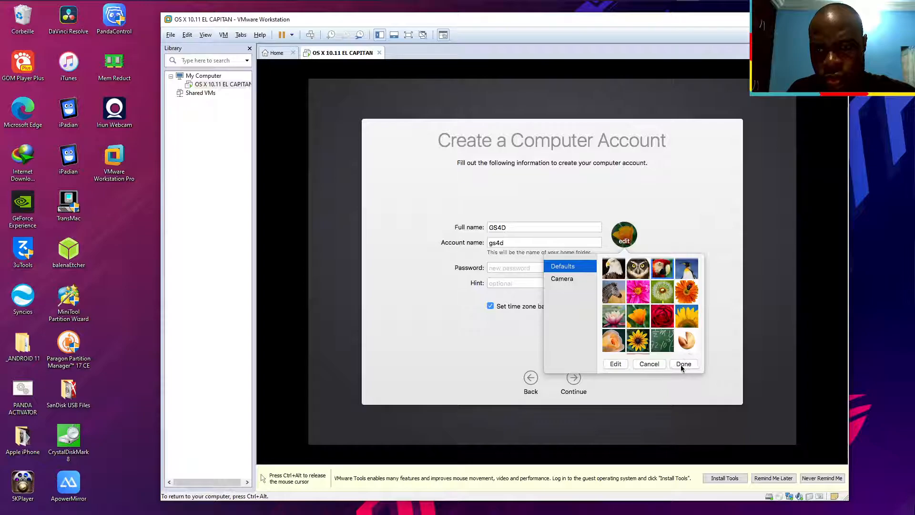
{"action": "left_click", "coordinate": [683, 365]}
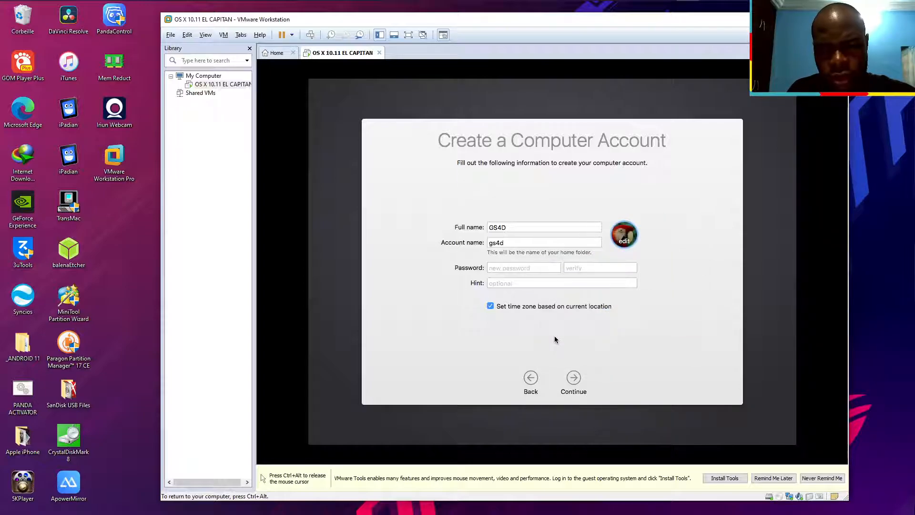
{"action": "mouse_move", "coordinate": [573, 381]}
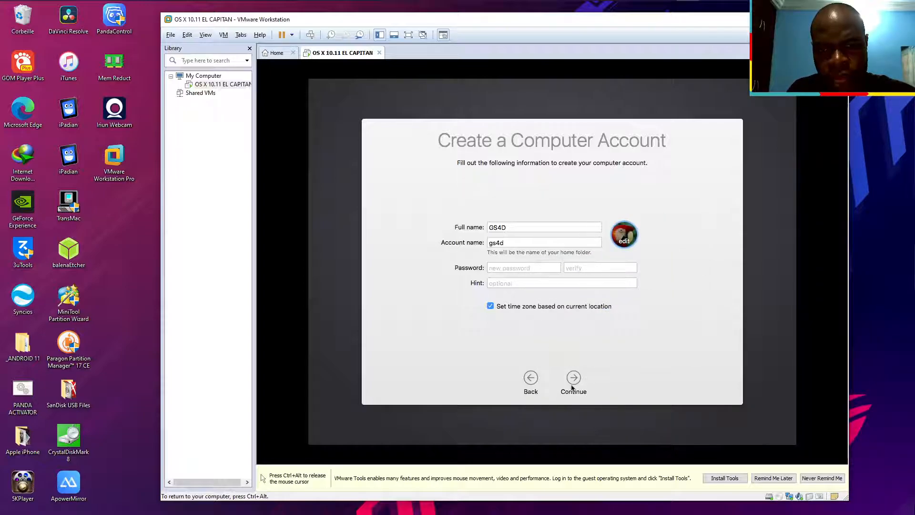
- Attempt to create the account, then go back to fill in the missing password
{"action": "left_click", "coordinate": [573, 378]}
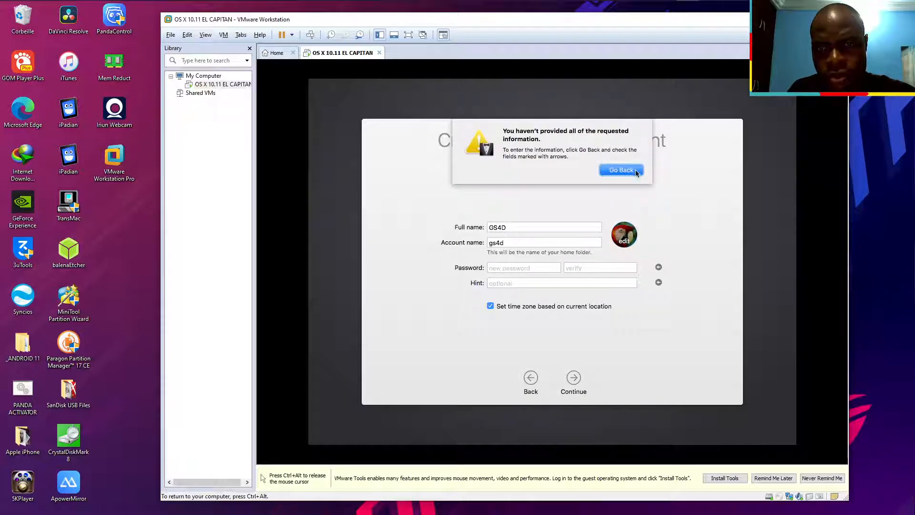
{"action": "left_click", "coordinate": [622, 170]}
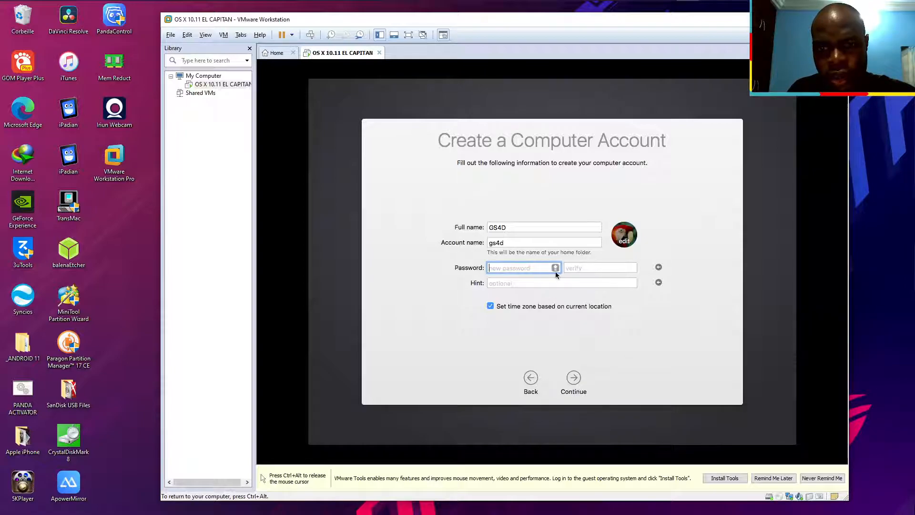
{"action": "mouse_move", "coordinate": [581, 274]}
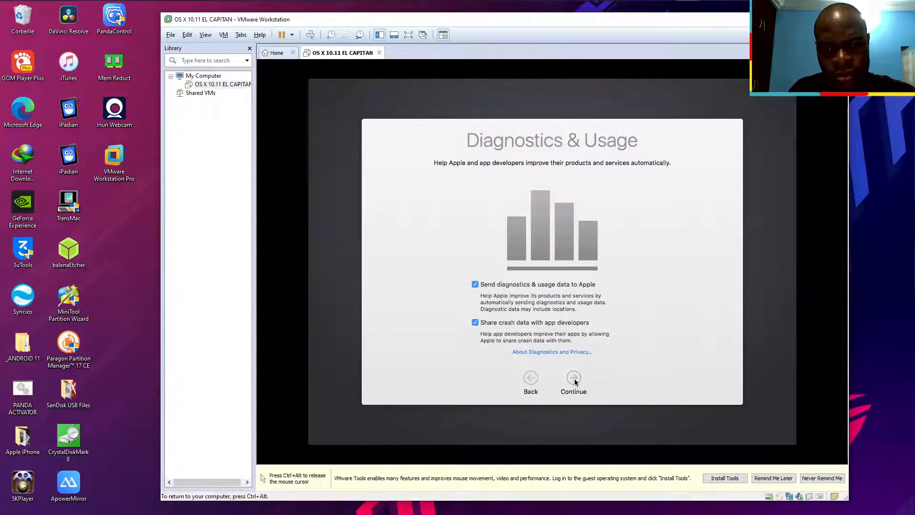
- Continue past Diagnostics & Usage and load the VMware Tools installer into the Mac
{"action": "left_click", "coordinate": [573, 377]}
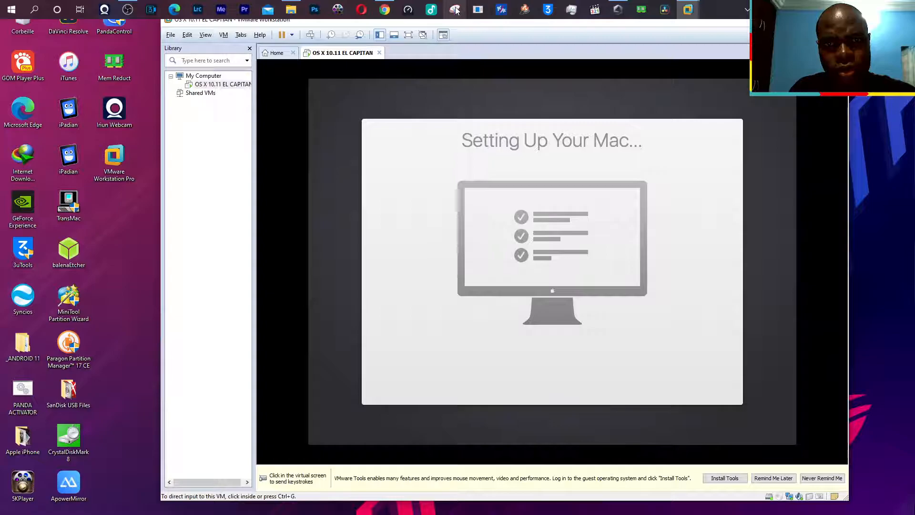
{"action": "left_click", "coordinate": [781, 293]}
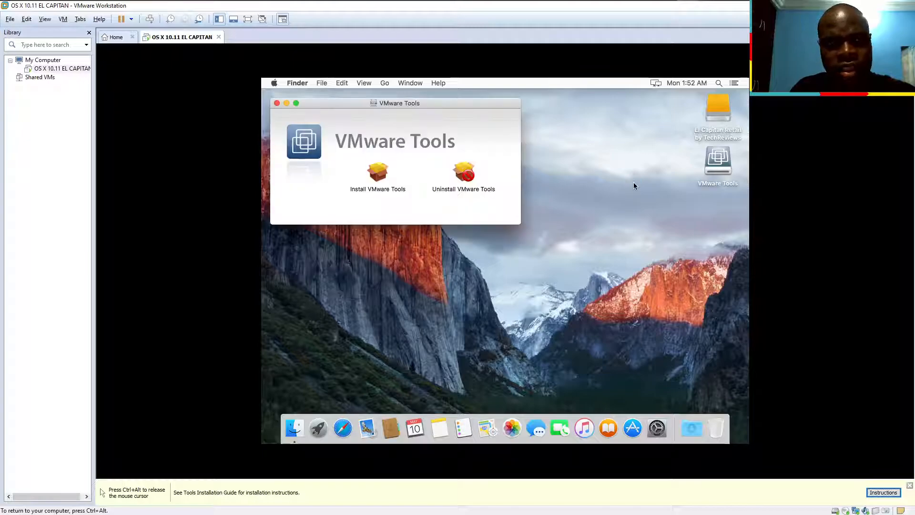
- Launch the Install VMware Tools package and start the standard installation
{"action": "left_click", "coordinate": [377, 175]}
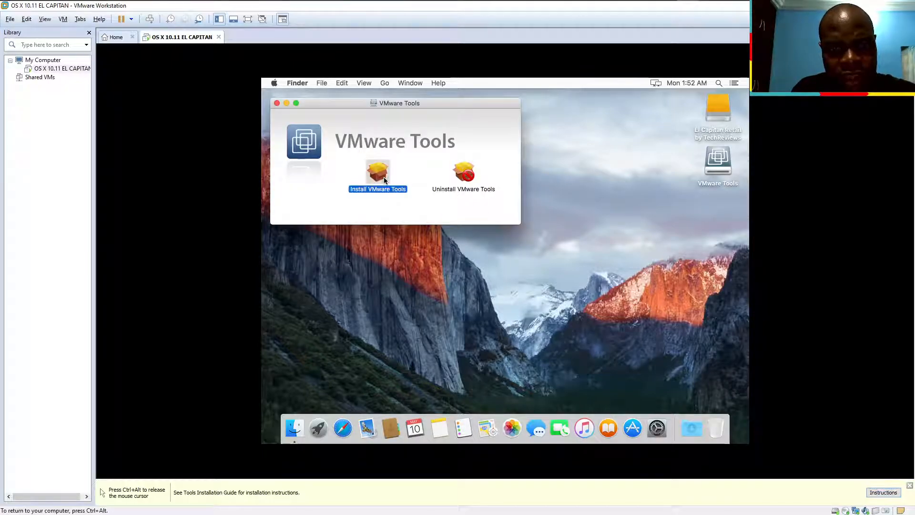
{"action": "double_click", "coordinate": [377, 172]}
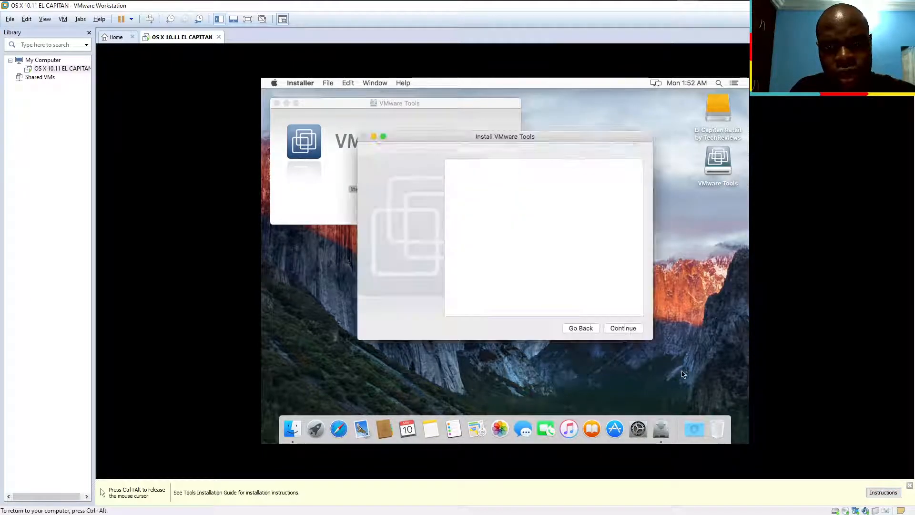
{"action": "left_click", "coordinate": [624, 327]}
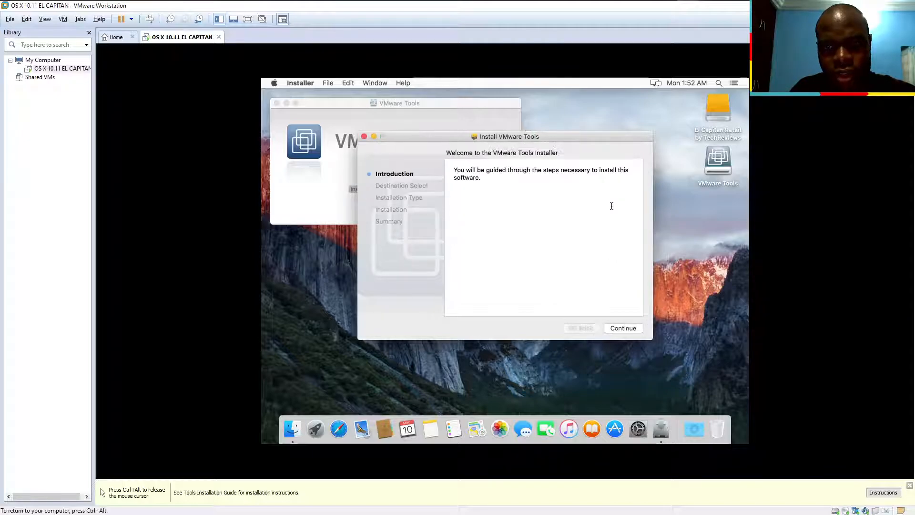
{"action": "left_click", "coordinate": [623, 328]}
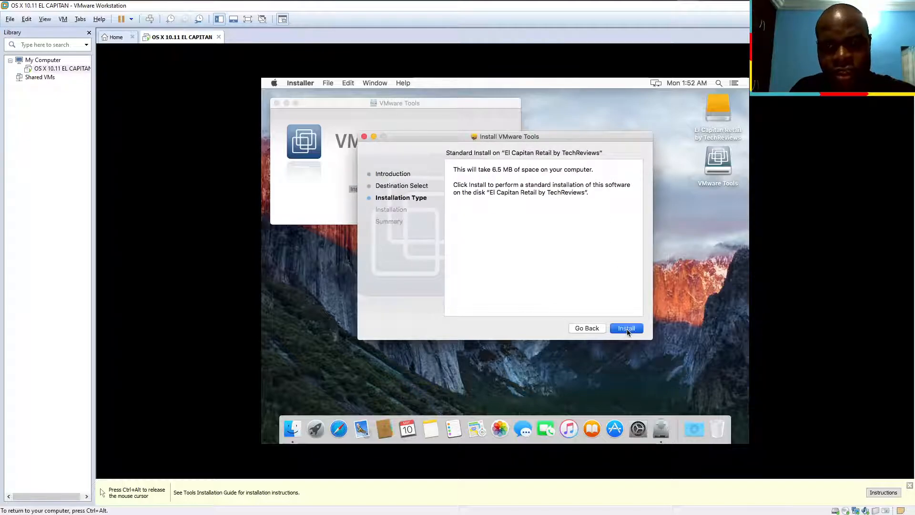
{"action": "left_click", "coordinate": [627, 328]}
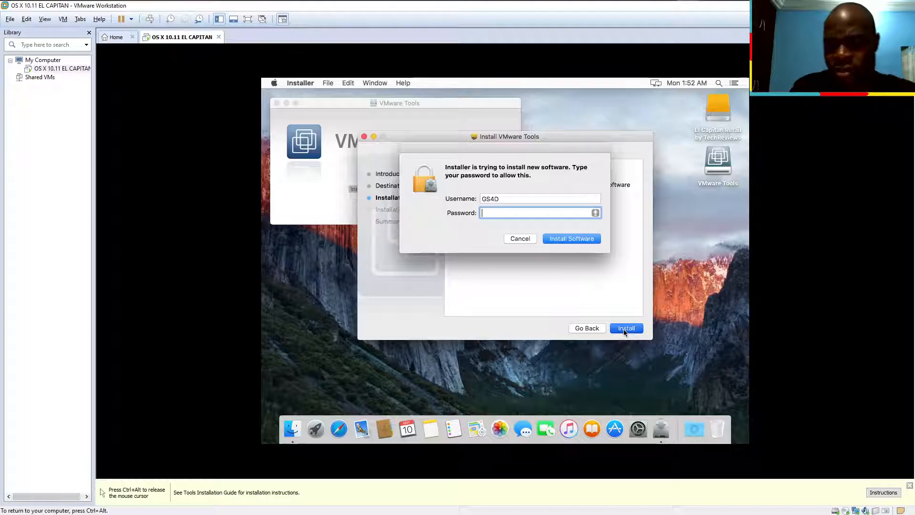
- Authorize the installation with the account password and confirm despite the required restart
{"action": "type", "text": "••••"}
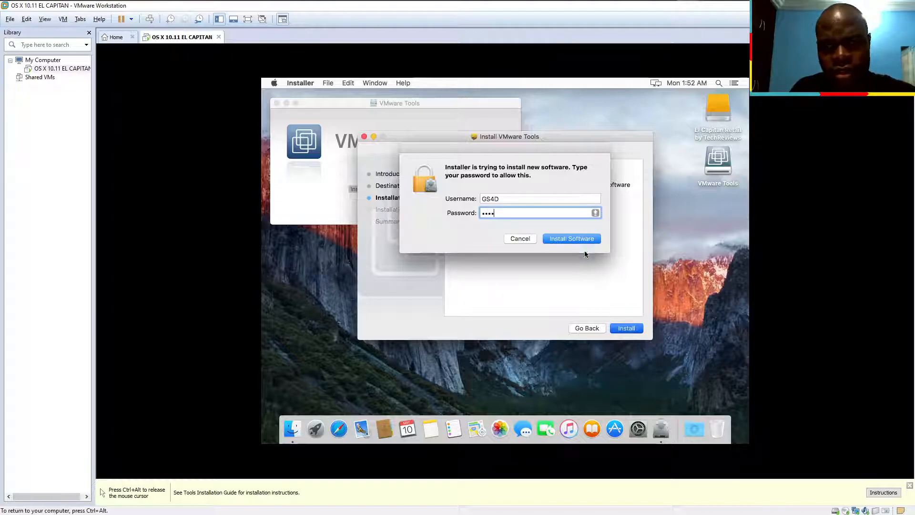
{"action": "left_click", "coordinate": [571, 238]}
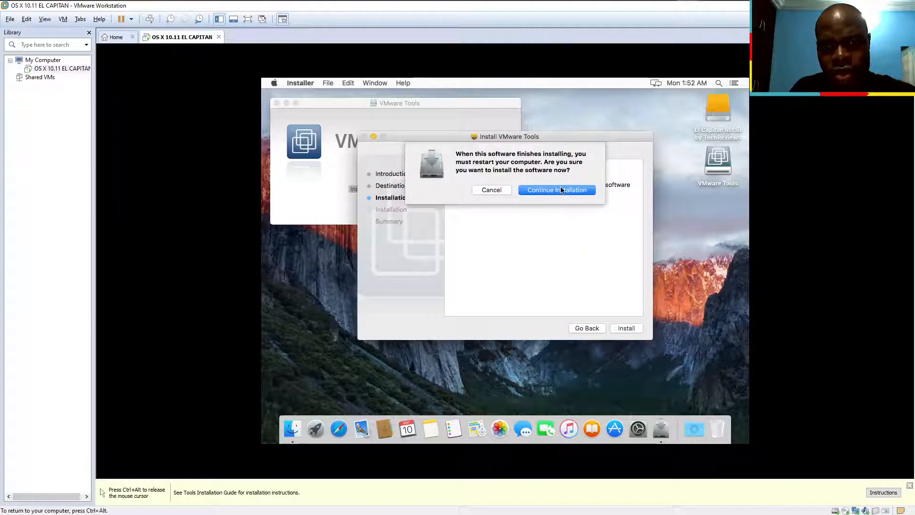
{"action": "left_click", "coordinate": [557, 190]}
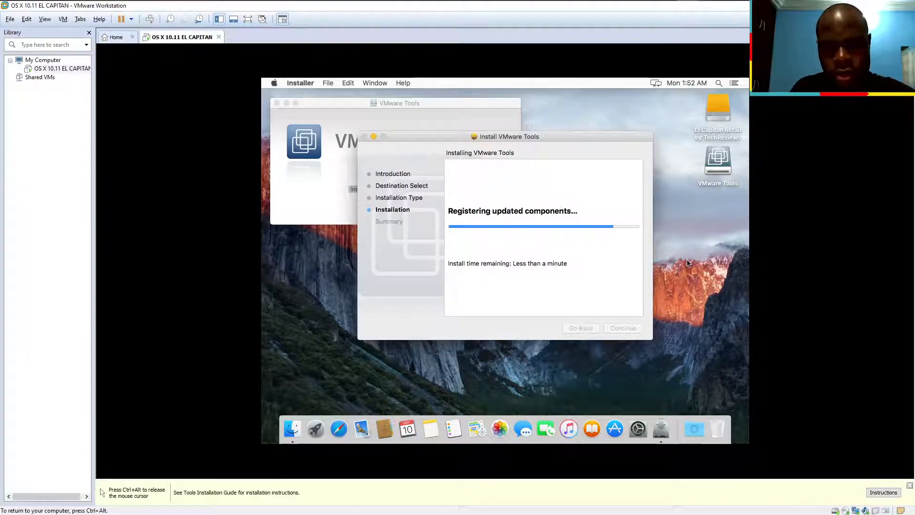
{"action": "mouse_move", "coordinate": [550, 80]}
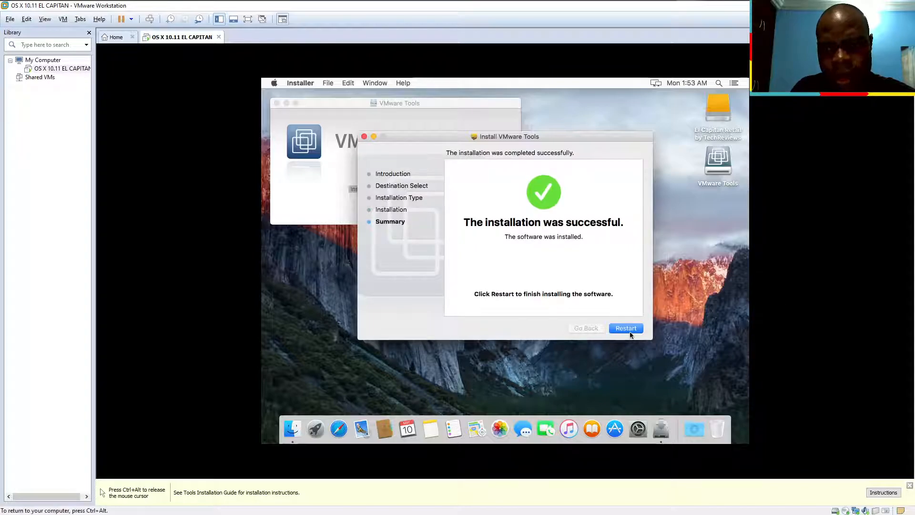
- Restart the guest to finish the VMware Tools installation and return to the login screen
{"action": "left_click", "coordinate": [625, 328]}
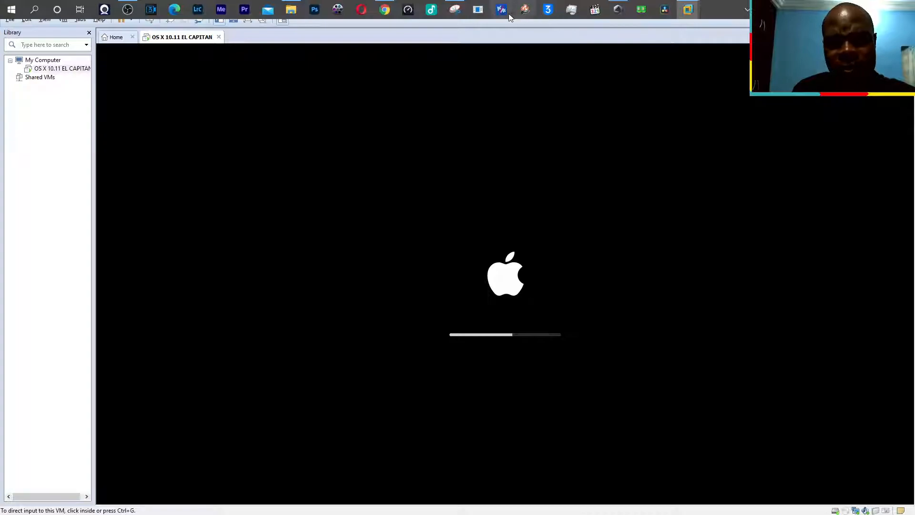
{"action": "left_click", "coordinate": [768, 292]}
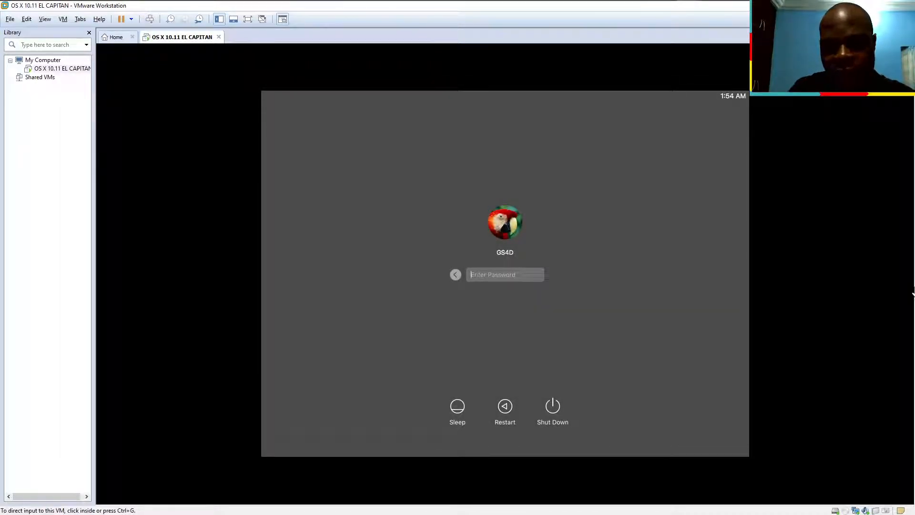
- Enter the account password and sign in to the GS4D macOS desktop
{"action": "type", "text": "••••"}
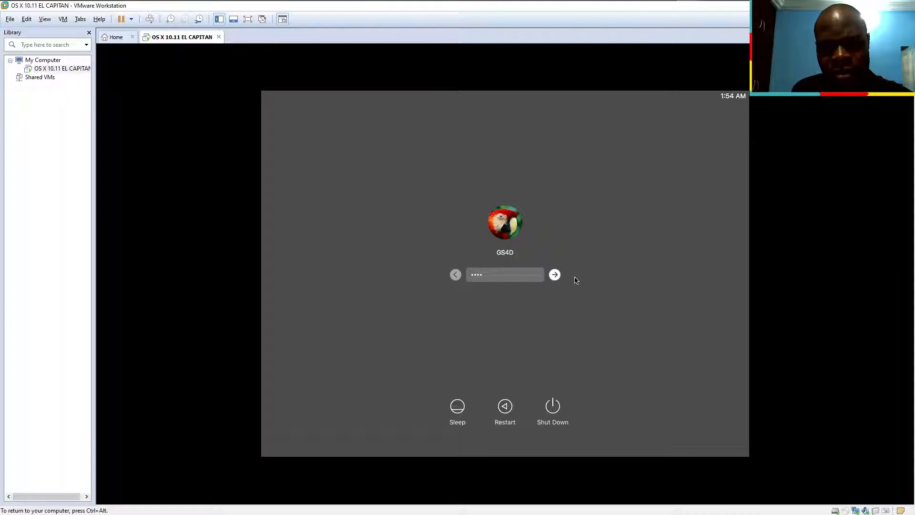
{"action": "left_click", "coordinate": [555, 275]}
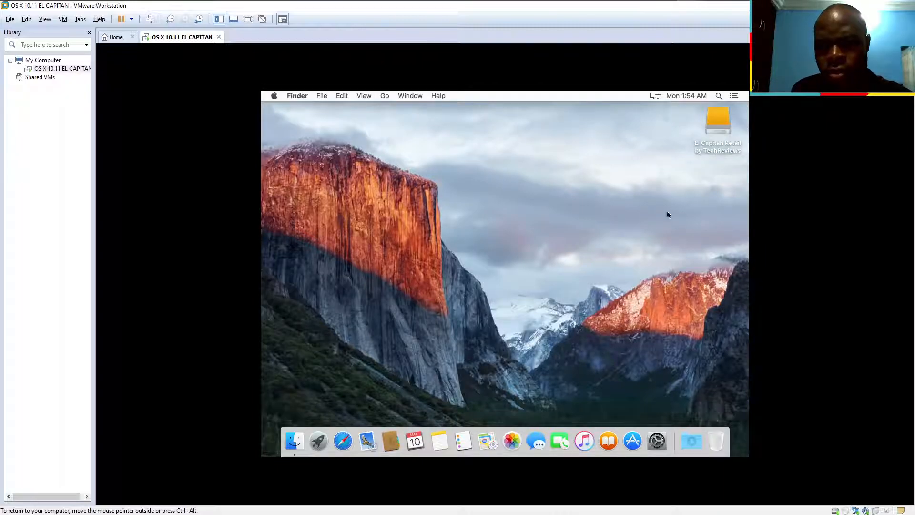
{"action": "mouse_move", "coordinate": [627, 182]}
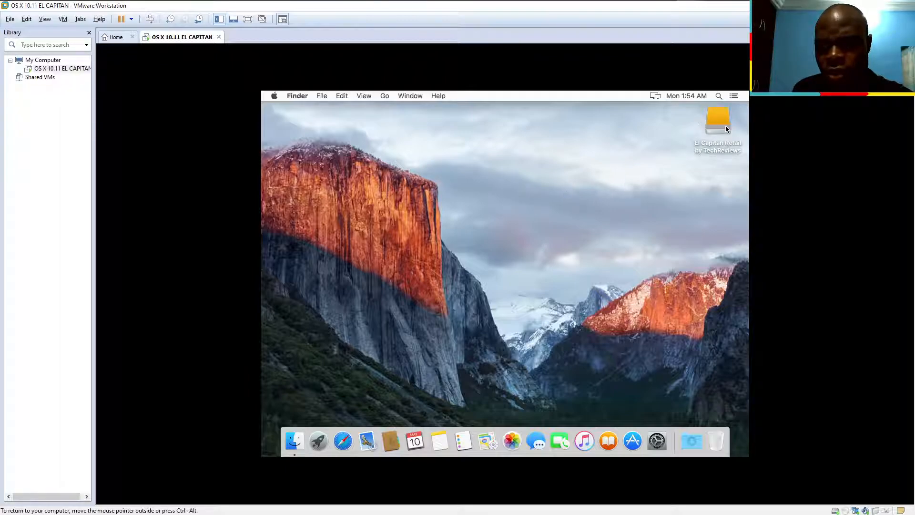
{"action": "mouse_move", "coordinate": [640, 284]}
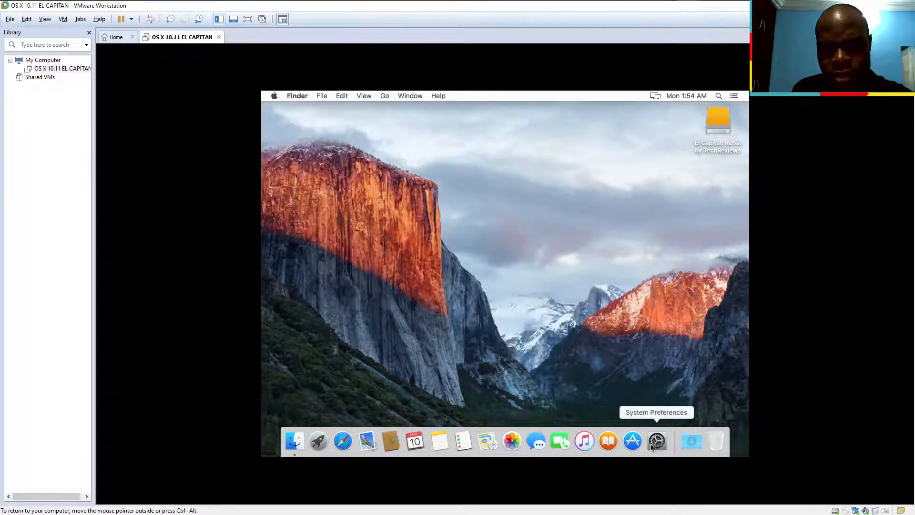
{"action": "mouse_move", "coordinate": [610, 128]}
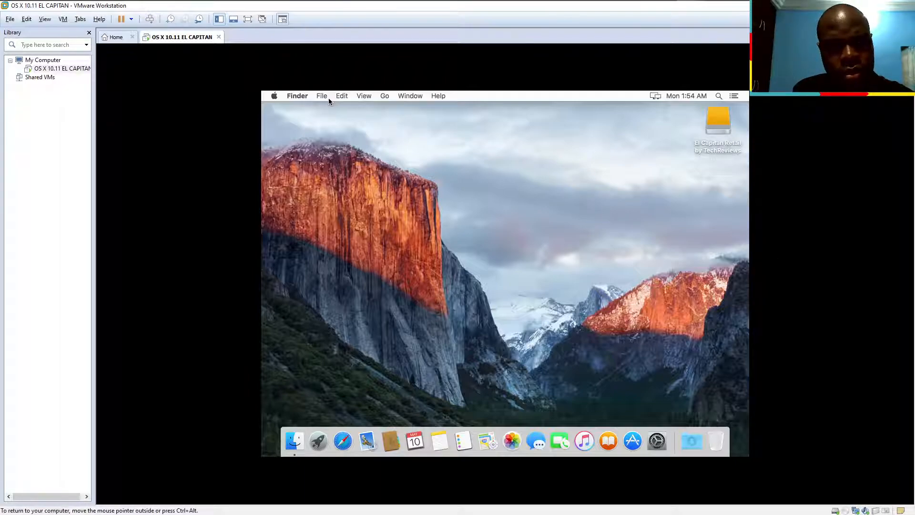
{"action": "mouse_move", "coordinate": [656, 441]}
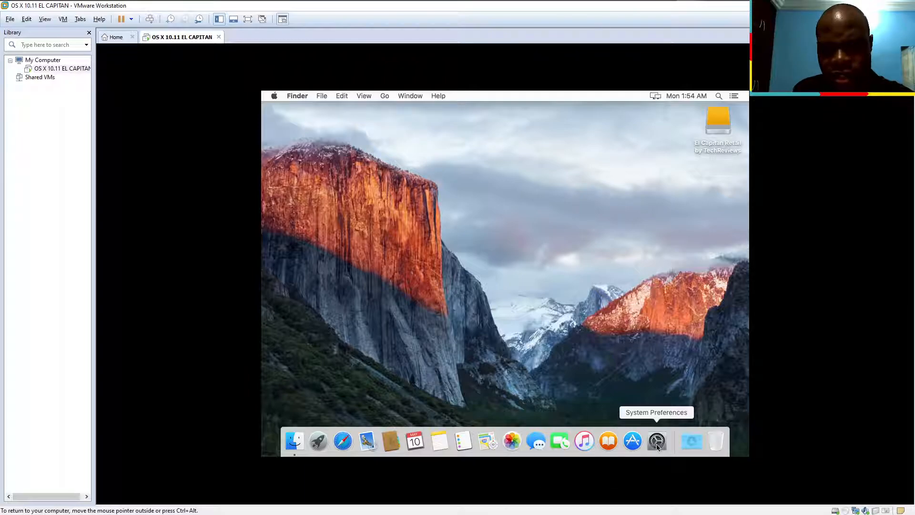
{"action": "left_click", "coordinate": [657, 440]}
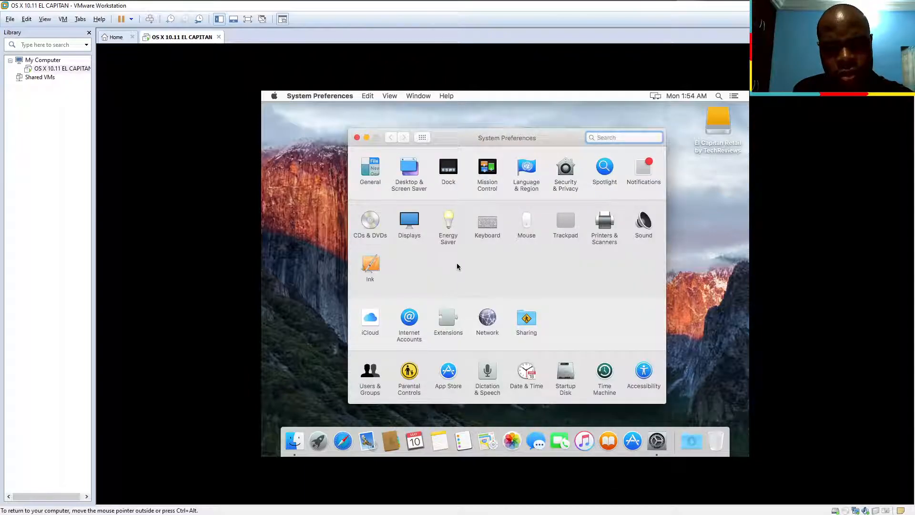
{"action": "left_click", "coordinate": [409, 221]}
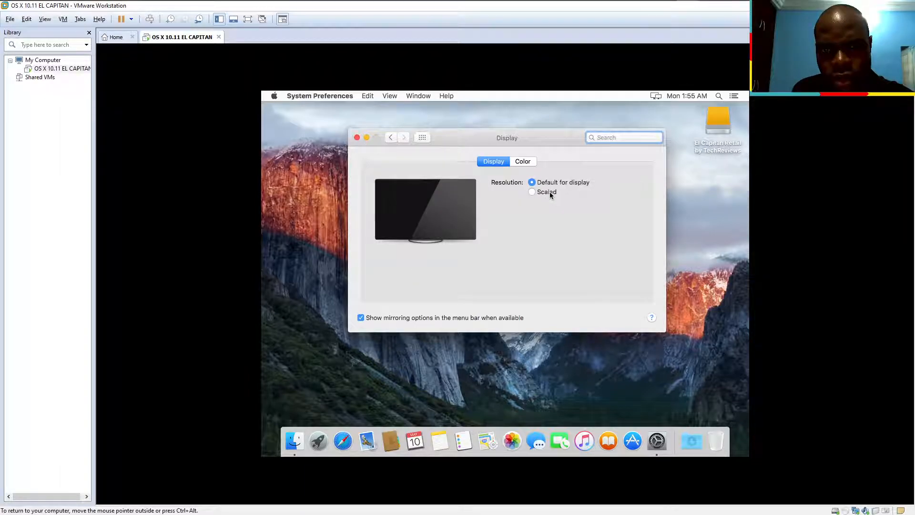
{"action": "left_click", "coordinate": [531, 192]}
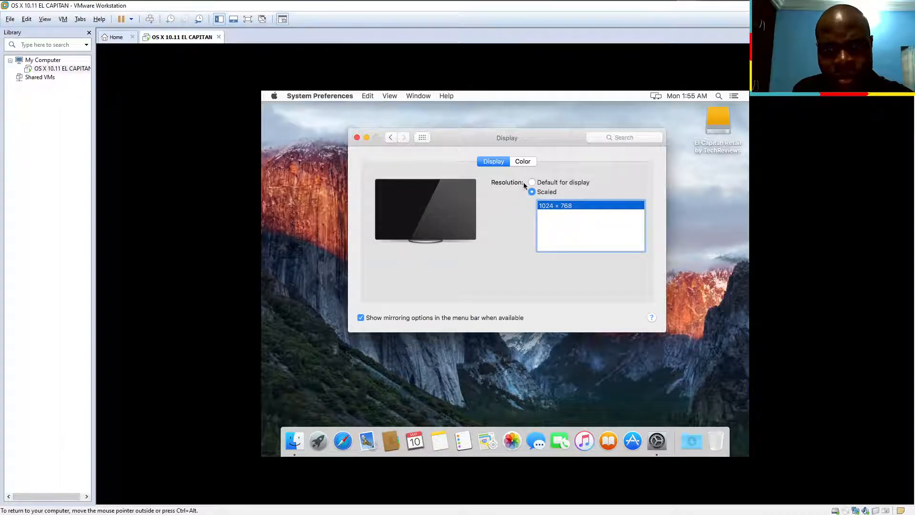
{"action": "left_click", "coordinate": [531, 182]}
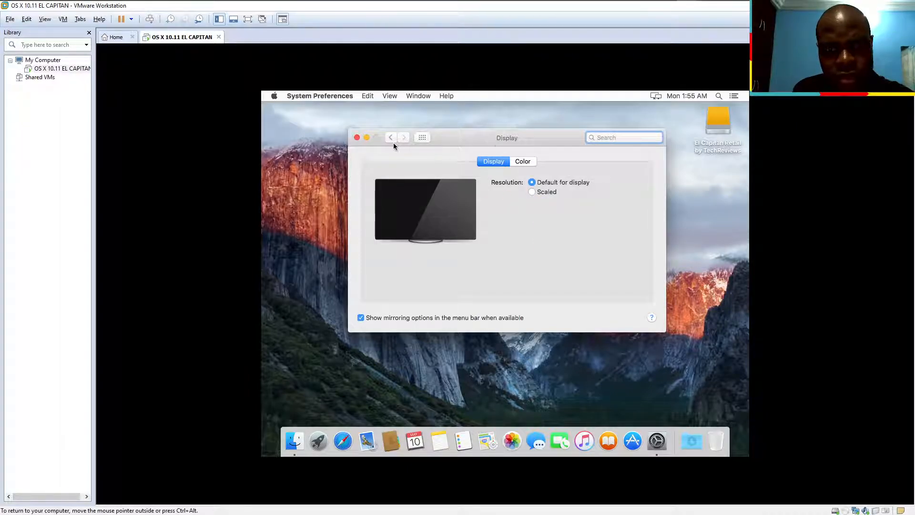
{"action": "left_click", "coordinate": [421, 137]}
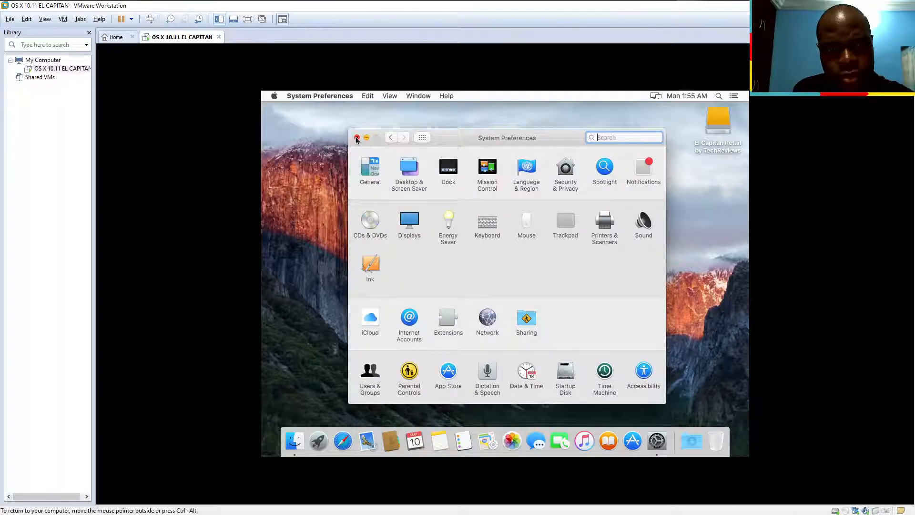
{"action": "left_click", "coordinate": [356, 137]}
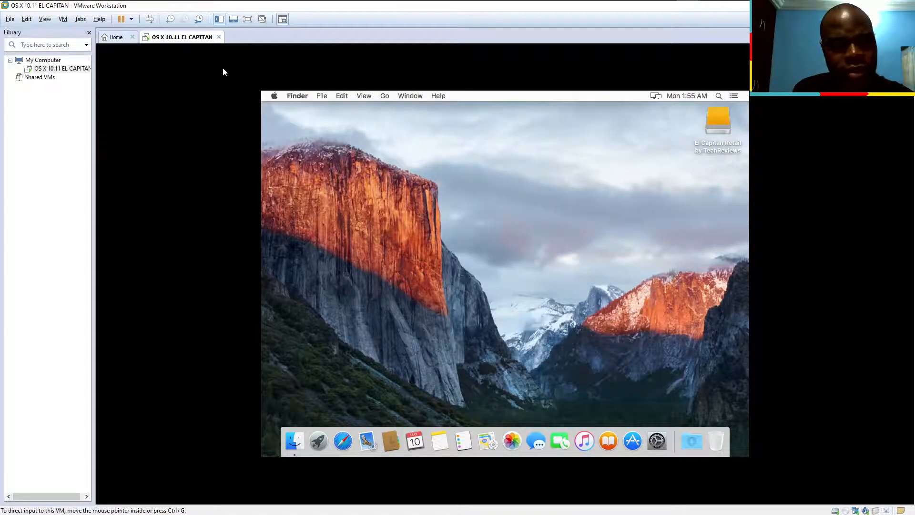
{"action": "mouse_move", "coordinate": [262, 19]}
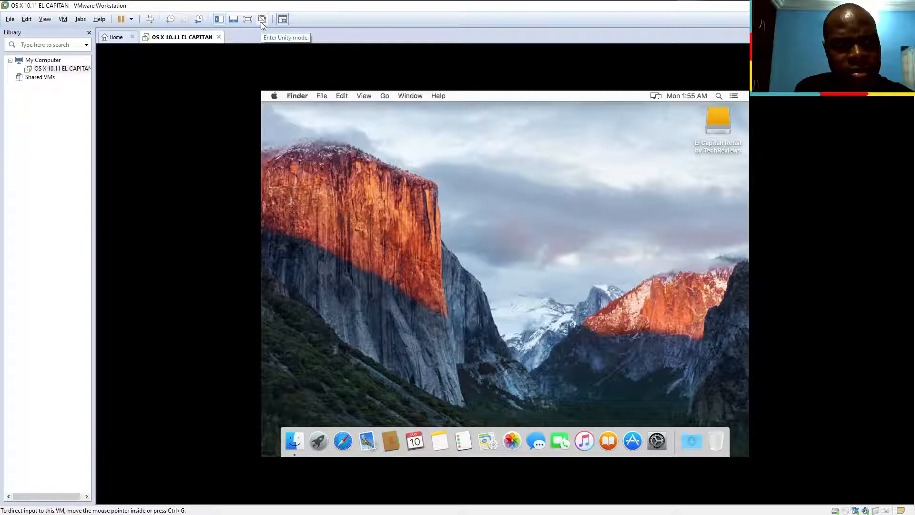
{"action": "mouse_move", "coordinate": [254, 25]}
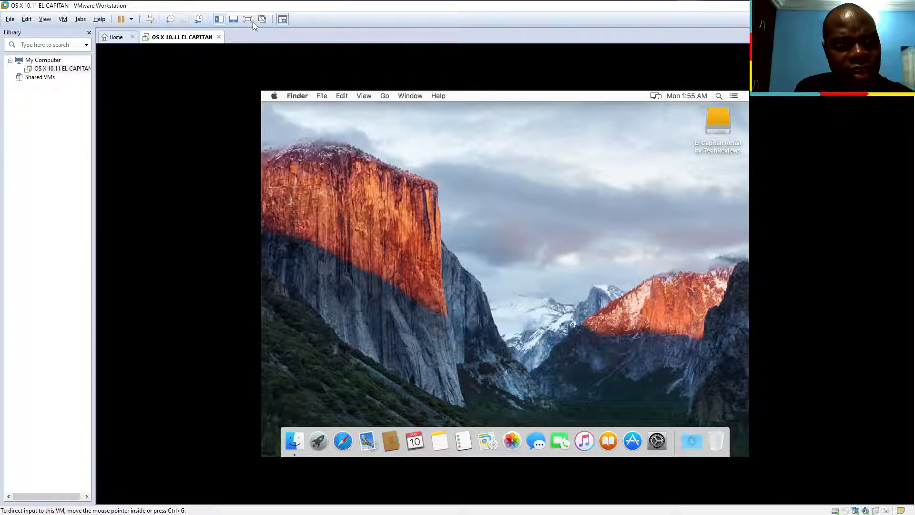
- Show the El Capitan guest full screen, return to windowed view, and bring up Snipping Tool
{"action": "left_click", "coordinate": [247, 19]}
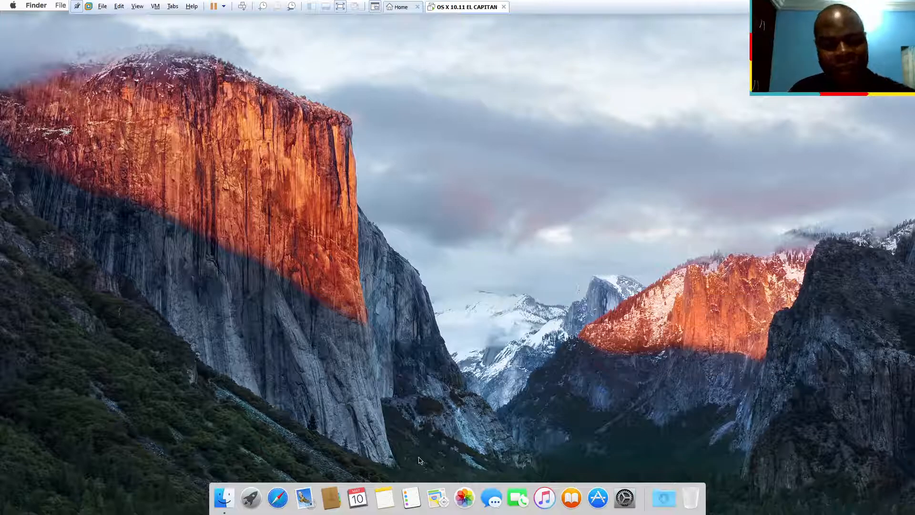
{"action": "mouse_move", "coordinate": [739, 294]}
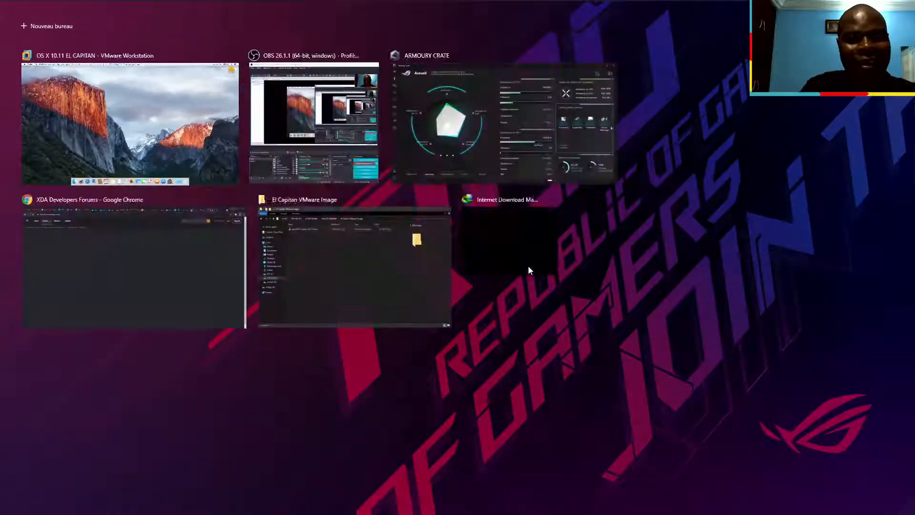
{"action": "left_click", "coordinate": [131, 124]}
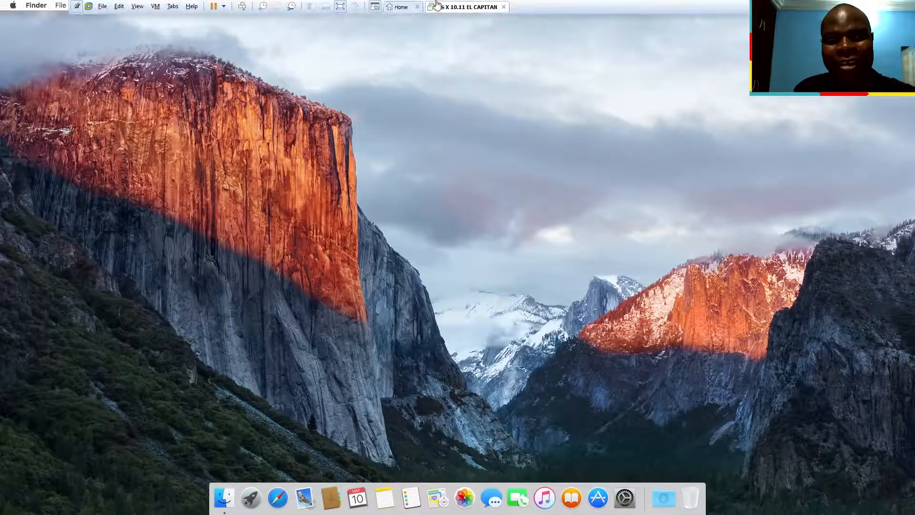
{"action": "left_click", "coordinate": [8, 10]}
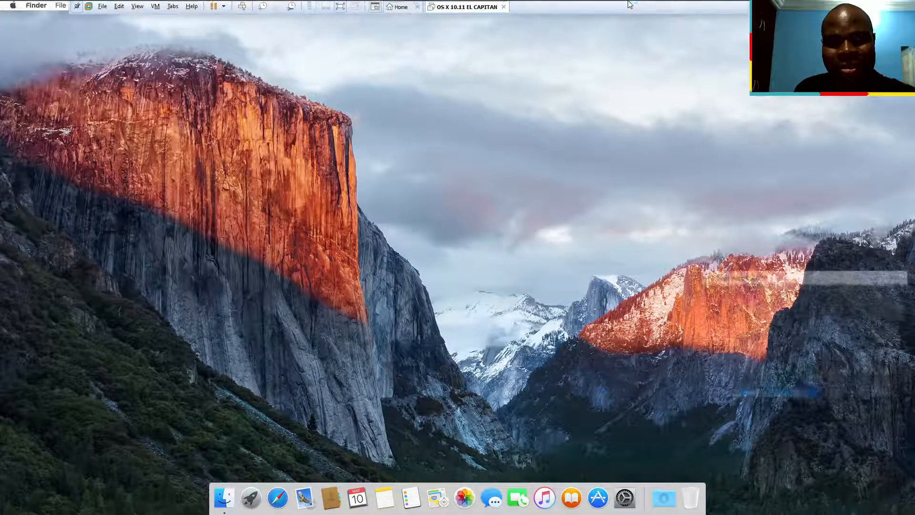
{"action": "left_click", "coordinate": [762, 293]}
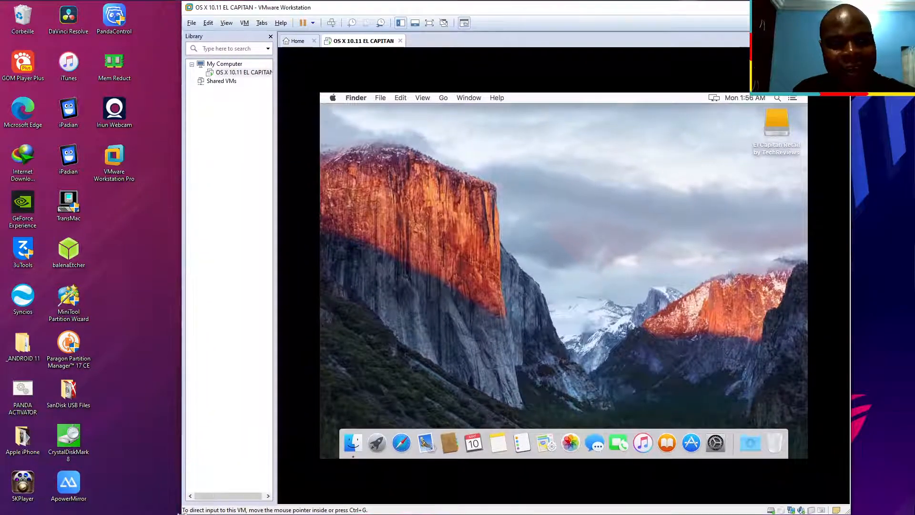
{"action": "mouse_move", "coordinate": [353, 442]}
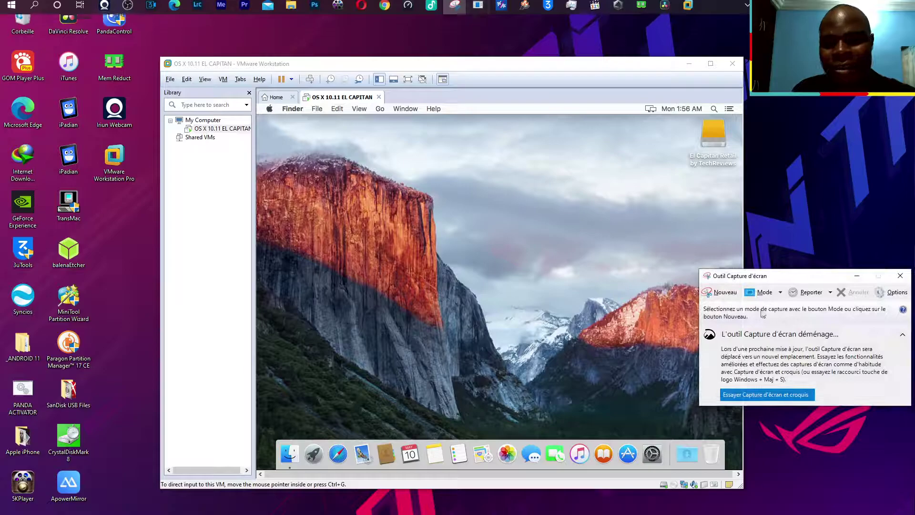
- Capture the entire host screen with the guest window using Capture plein écran mode and save it
{"action": "left_click", "coordinate": [773, 291]}
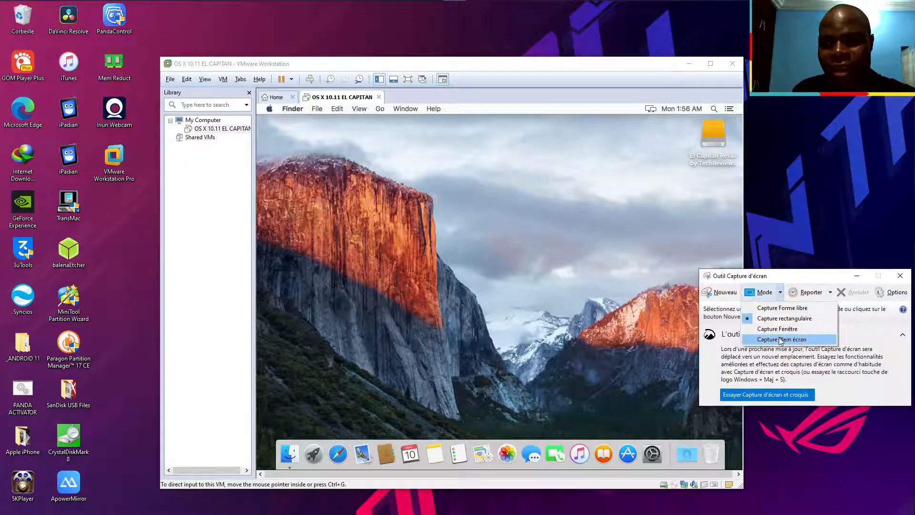
{"action": "left_click", "coordinate": [782, 339]}
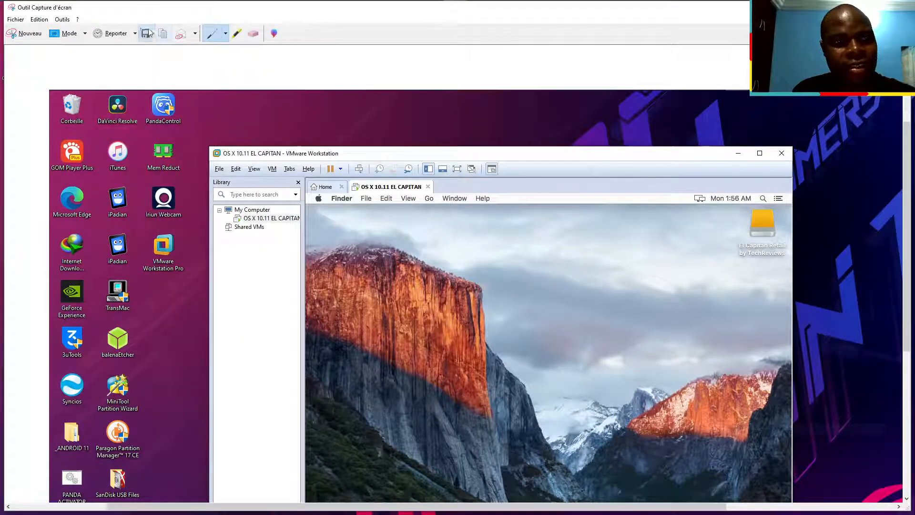
{"action": "left_click", "coordinate": [148, 33]}
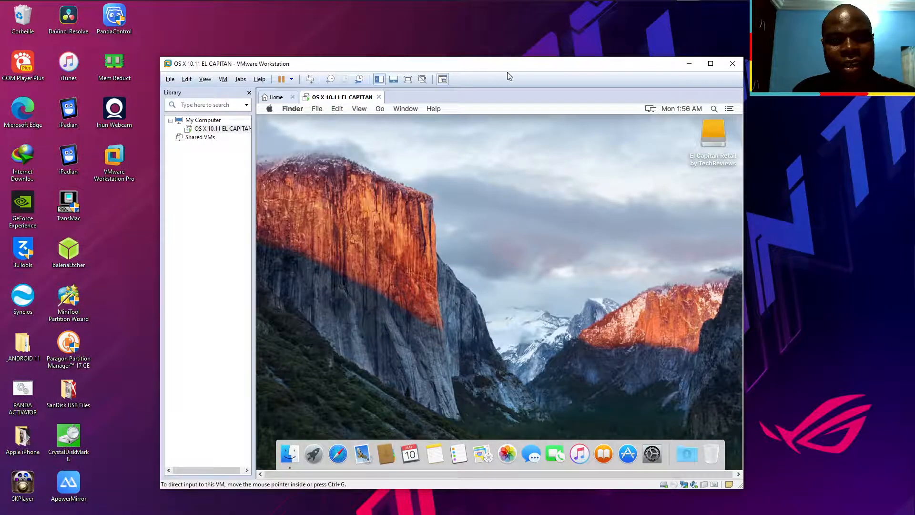
{"action": "mouse_move", "coordinate": [622, 97]}
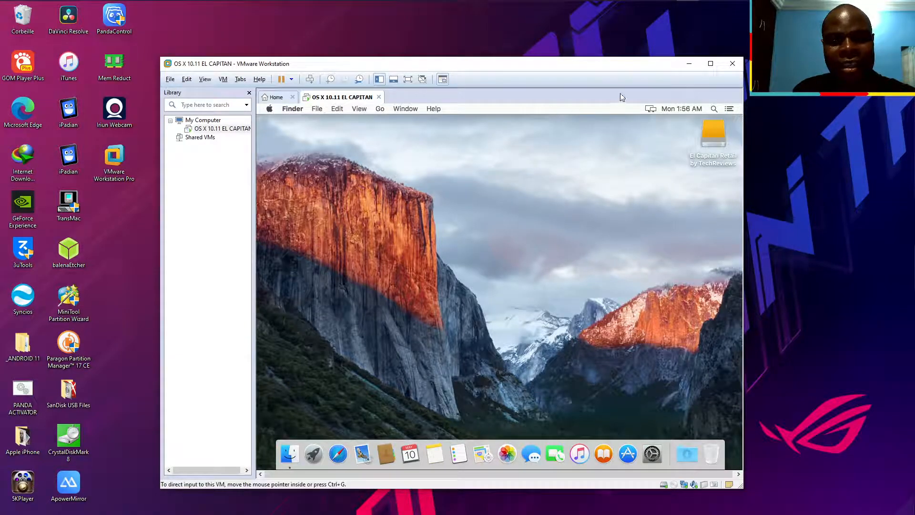
- Power off the running El Capitan machine from the close prompt and exit VMware Workstation
{"action": "left_click", "coordinate": [733, 62]}
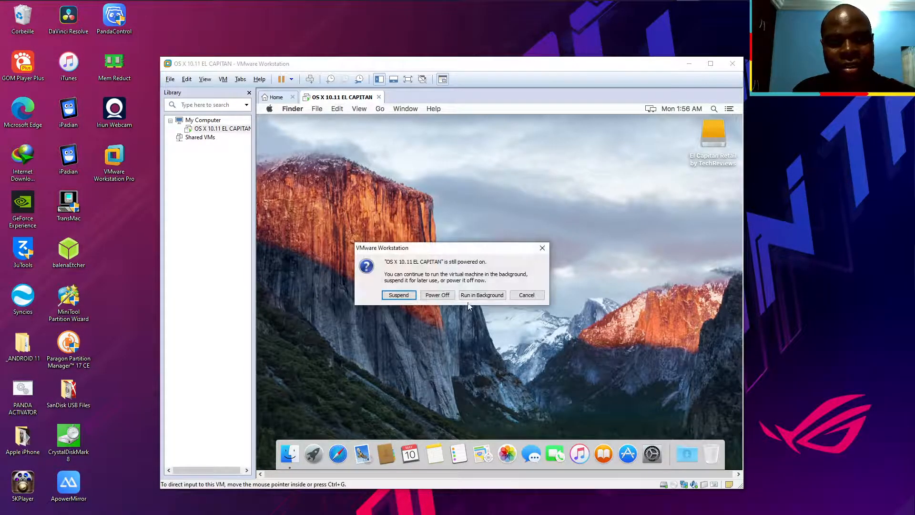
{"action": "left_click", "coordinate": [481, 295]}
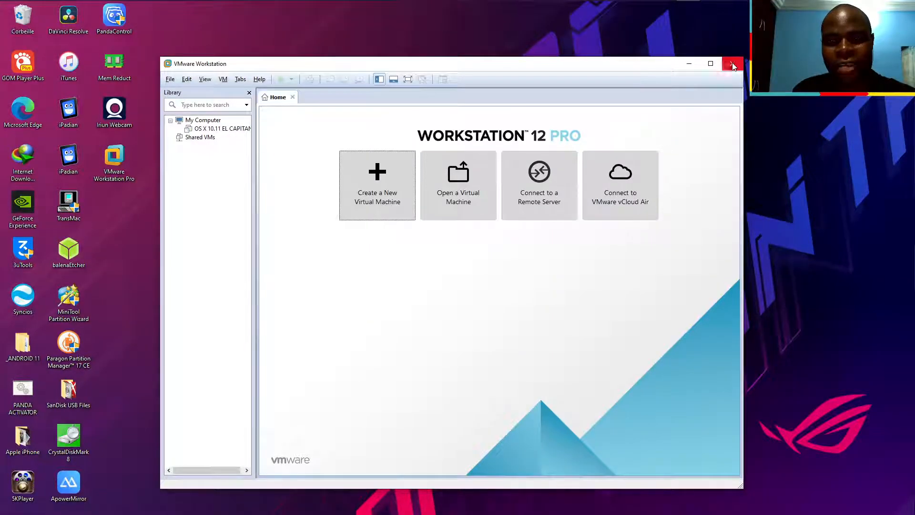
{"action": "left_click", "coordinate": [730, 63]}
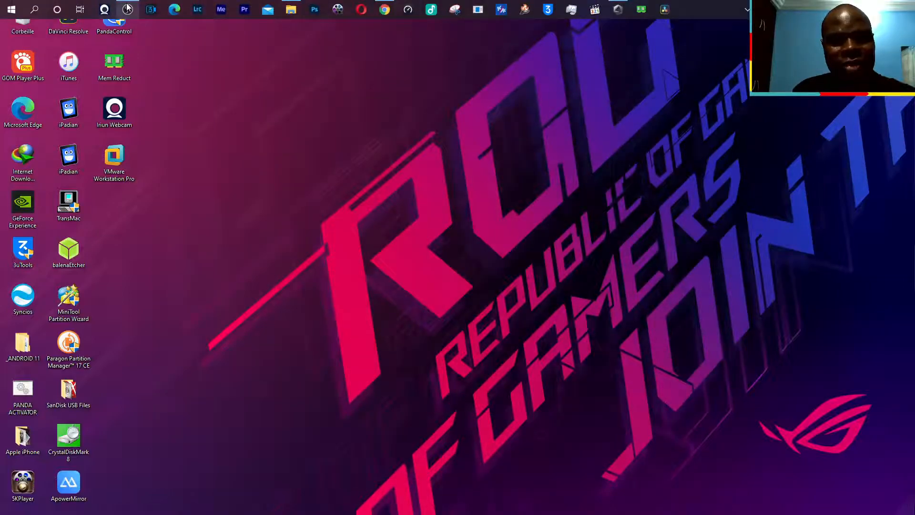